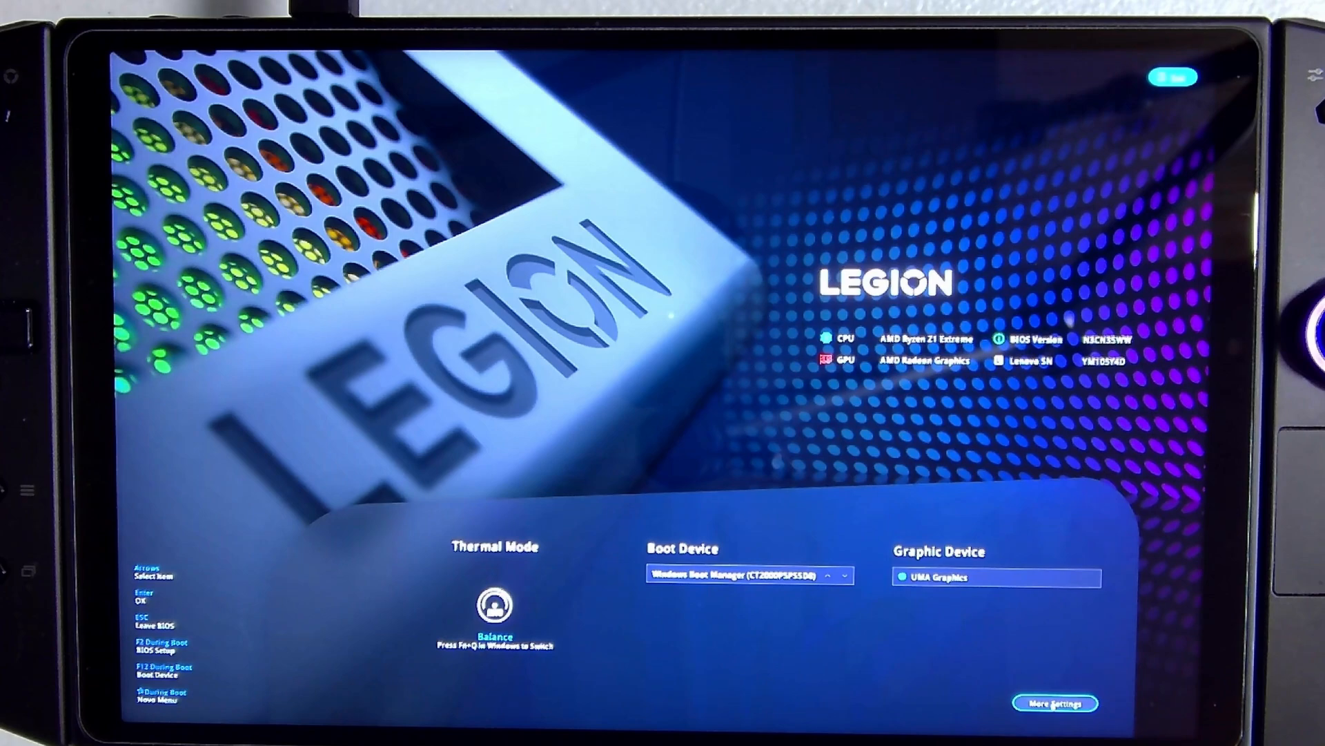
# - Go to More Settings > Configuration and leave UMA Frame Buffer Size at 6G
pyautogui.click(1053, 702)
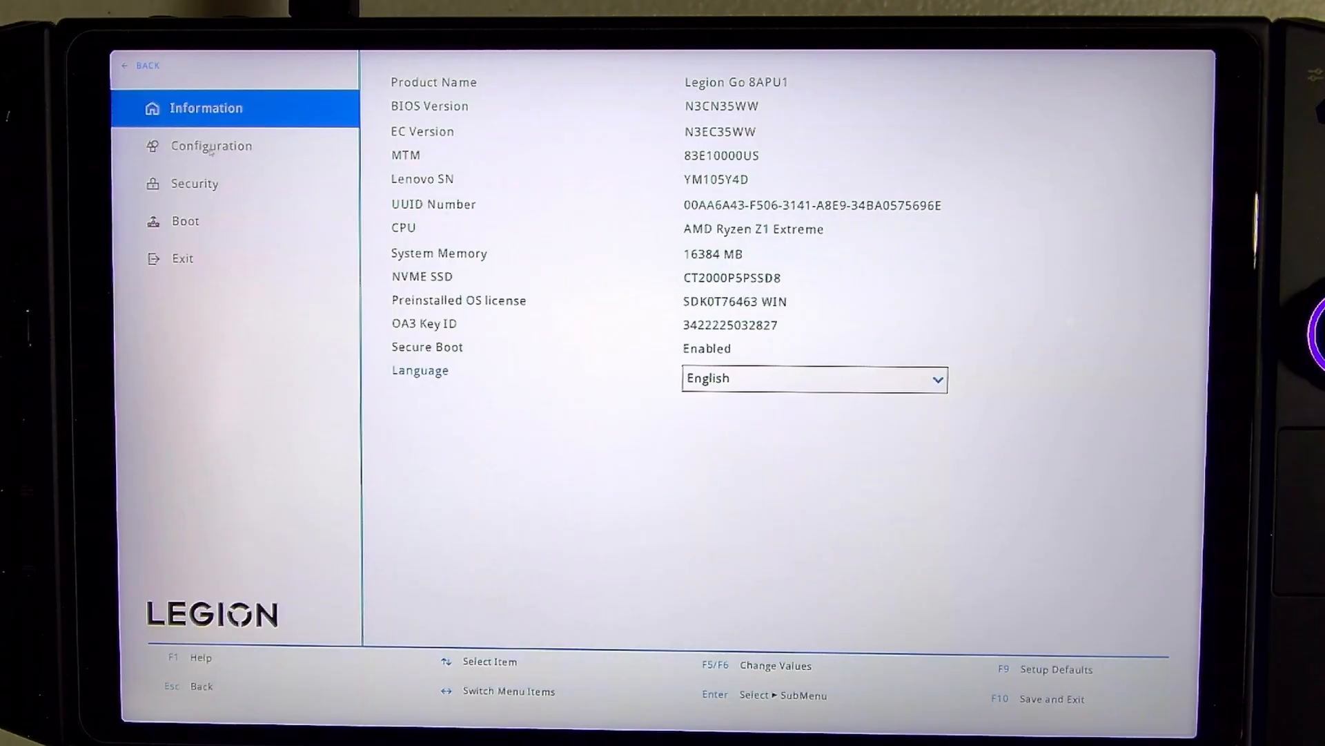
pyautogui.click(211, 145)
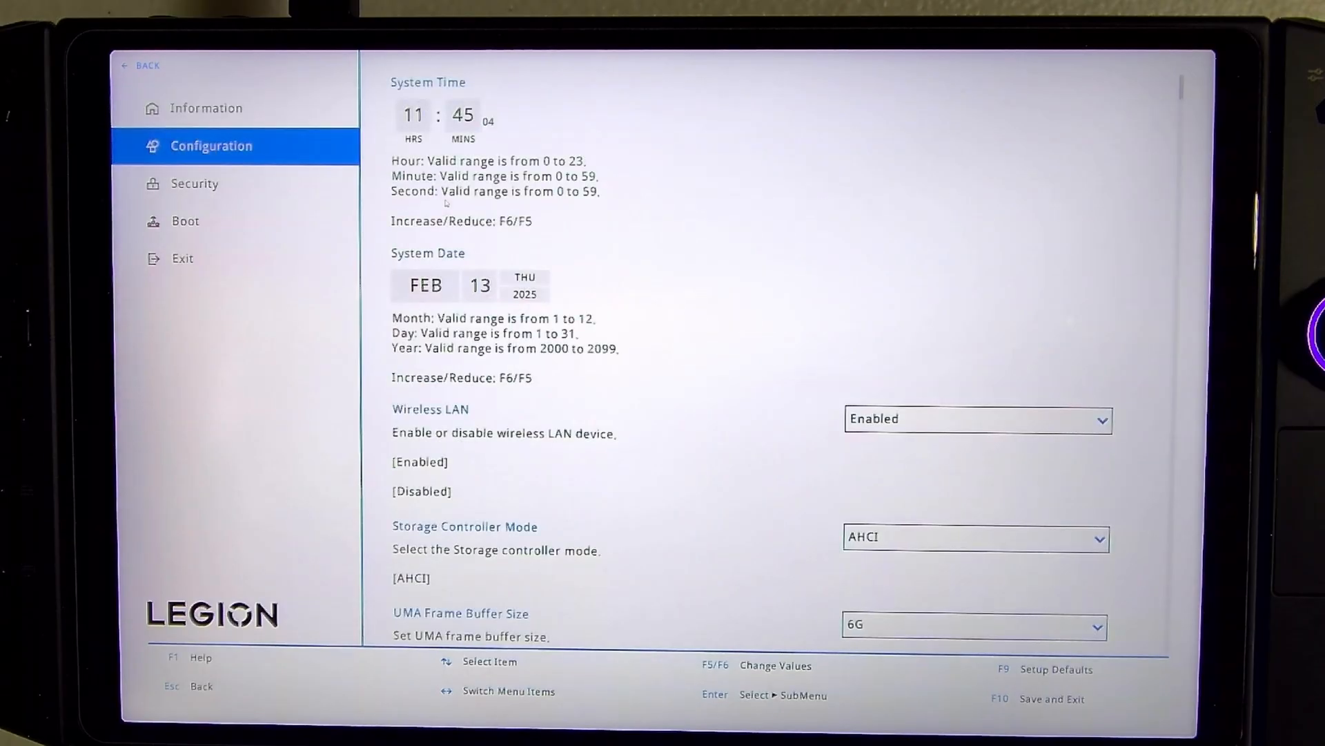
pyautogui.scroll(-3)
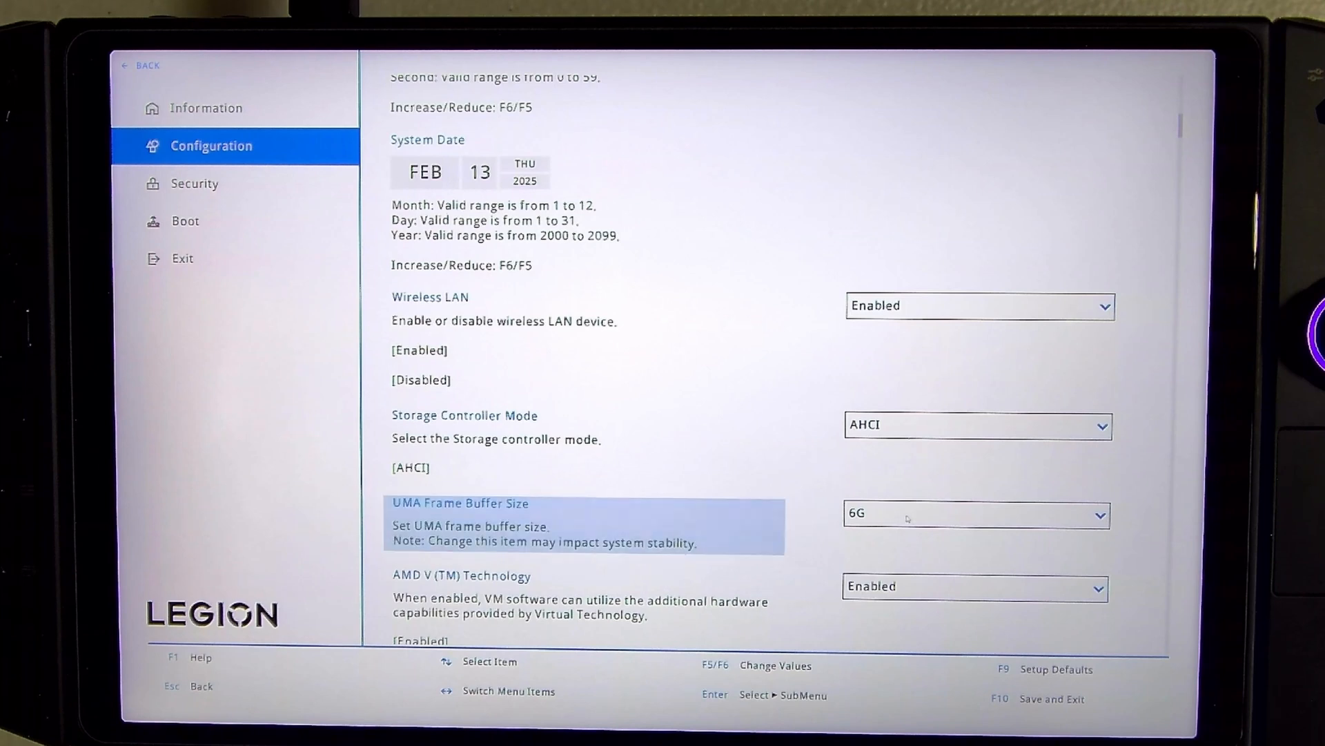
pyautogui.click(972, 514)
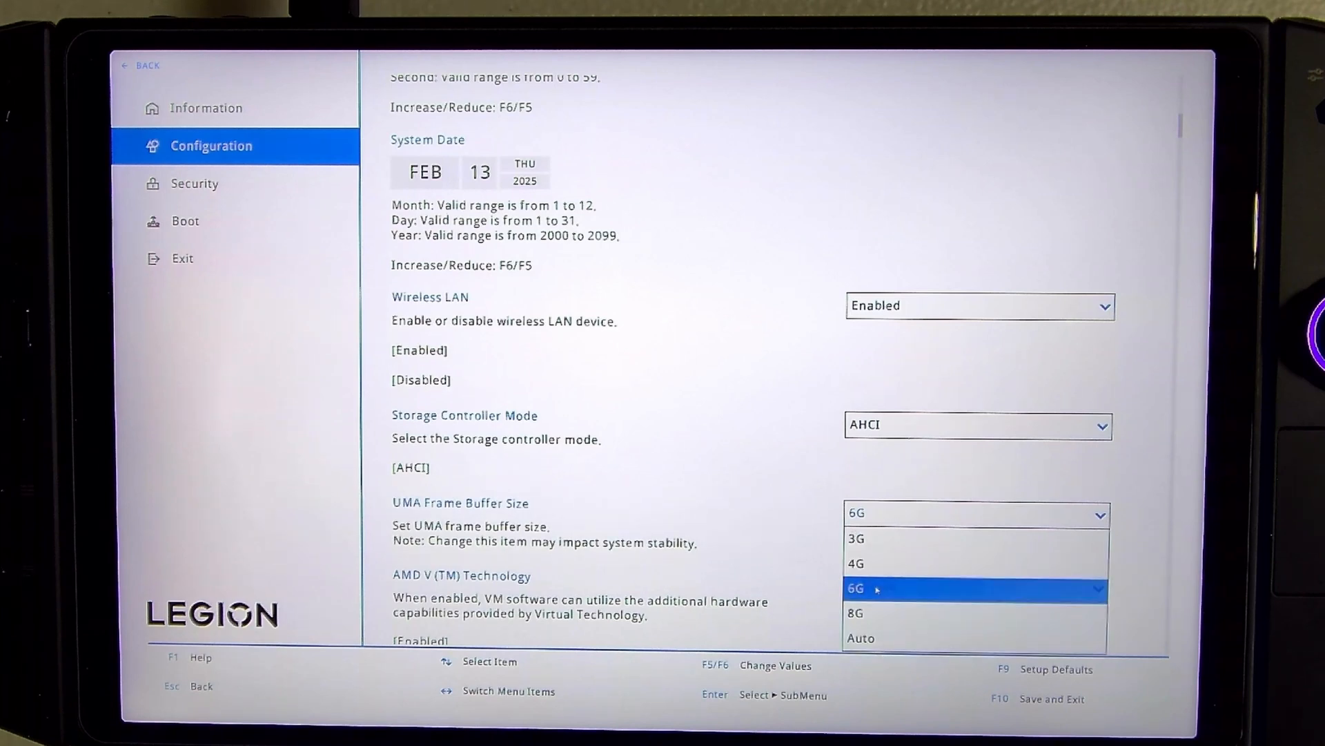
pyautogui.click(856, 588)
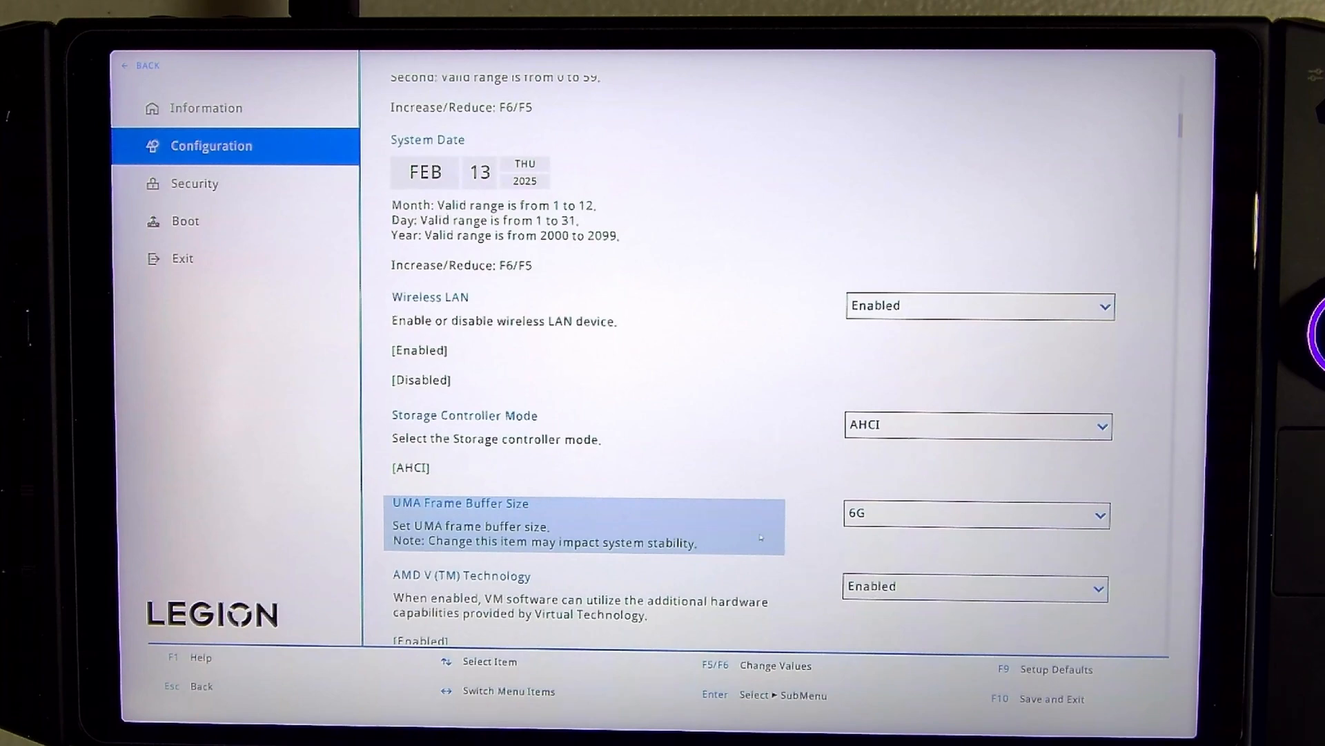
pyautogui.scroll(-3)
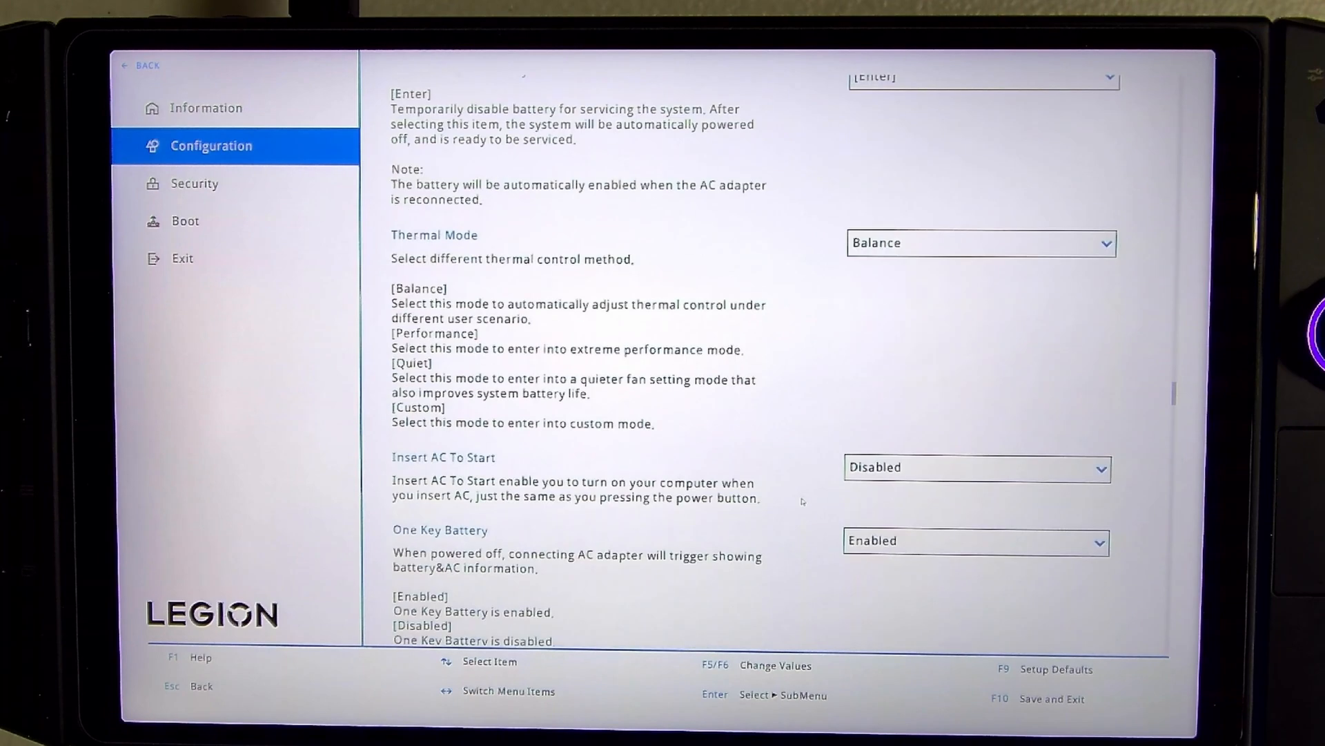
pyautogui.scroll(-3)
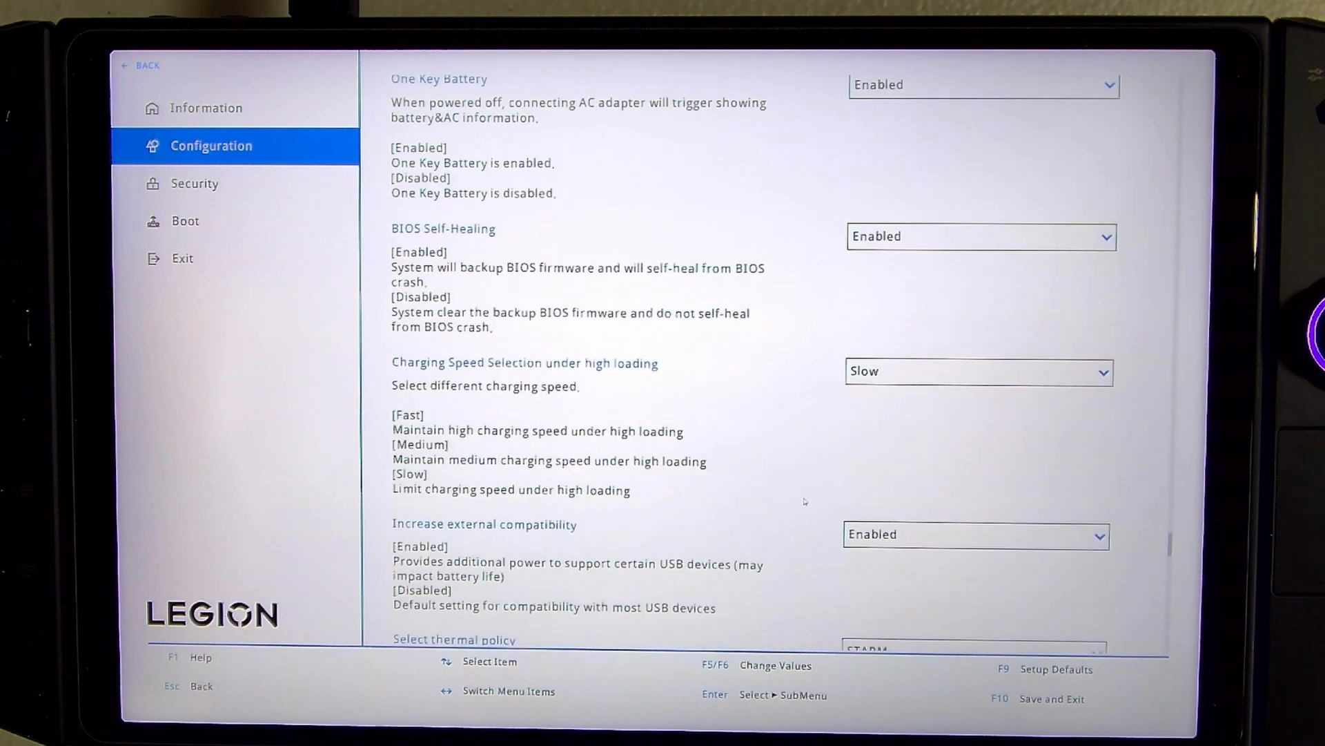
pyautogui.scroll(-3)
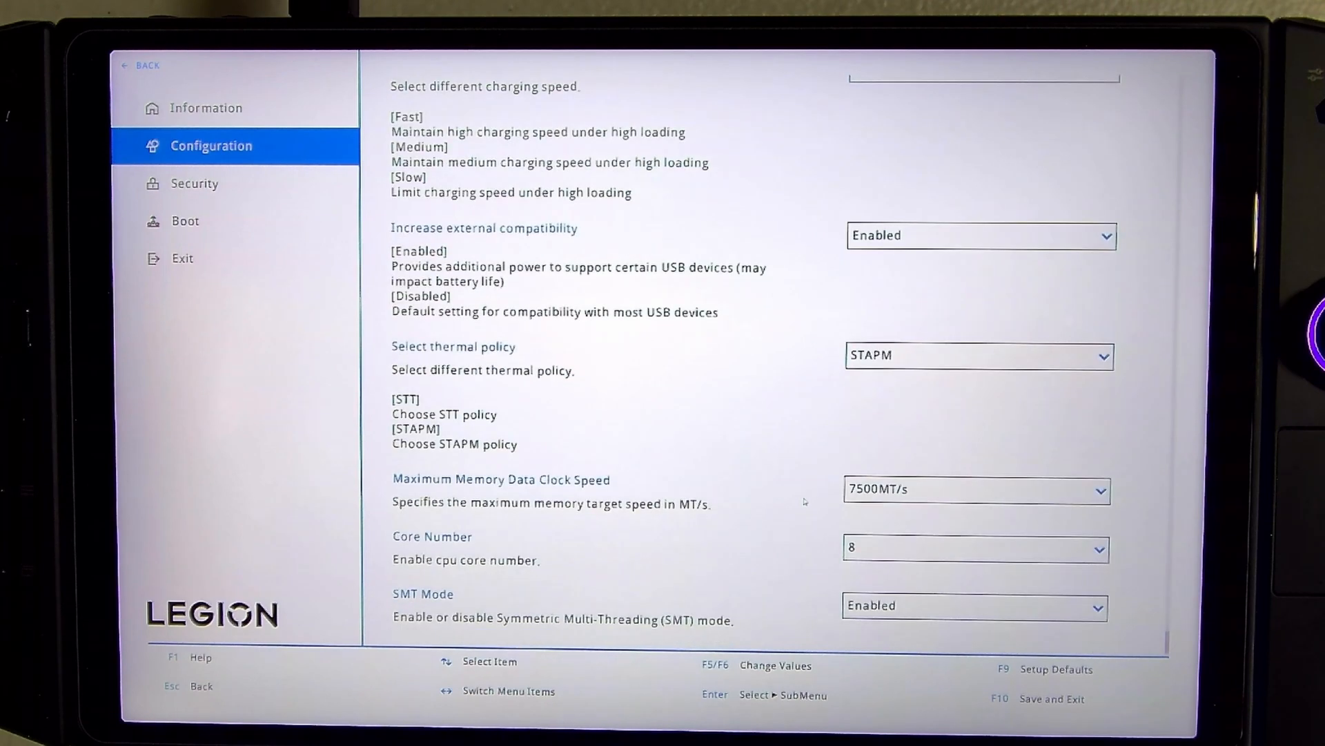
pyautogui.click(976, 489)
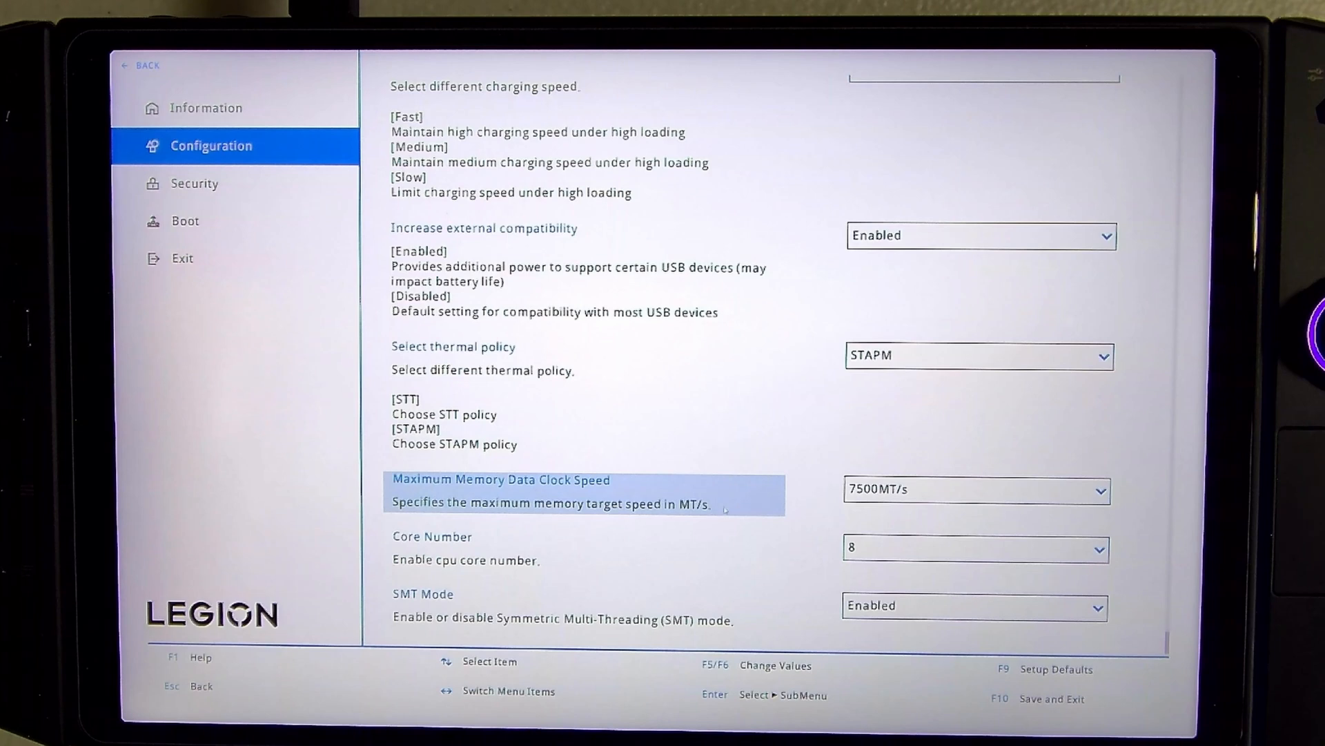
pyautogui.click(972, 548)
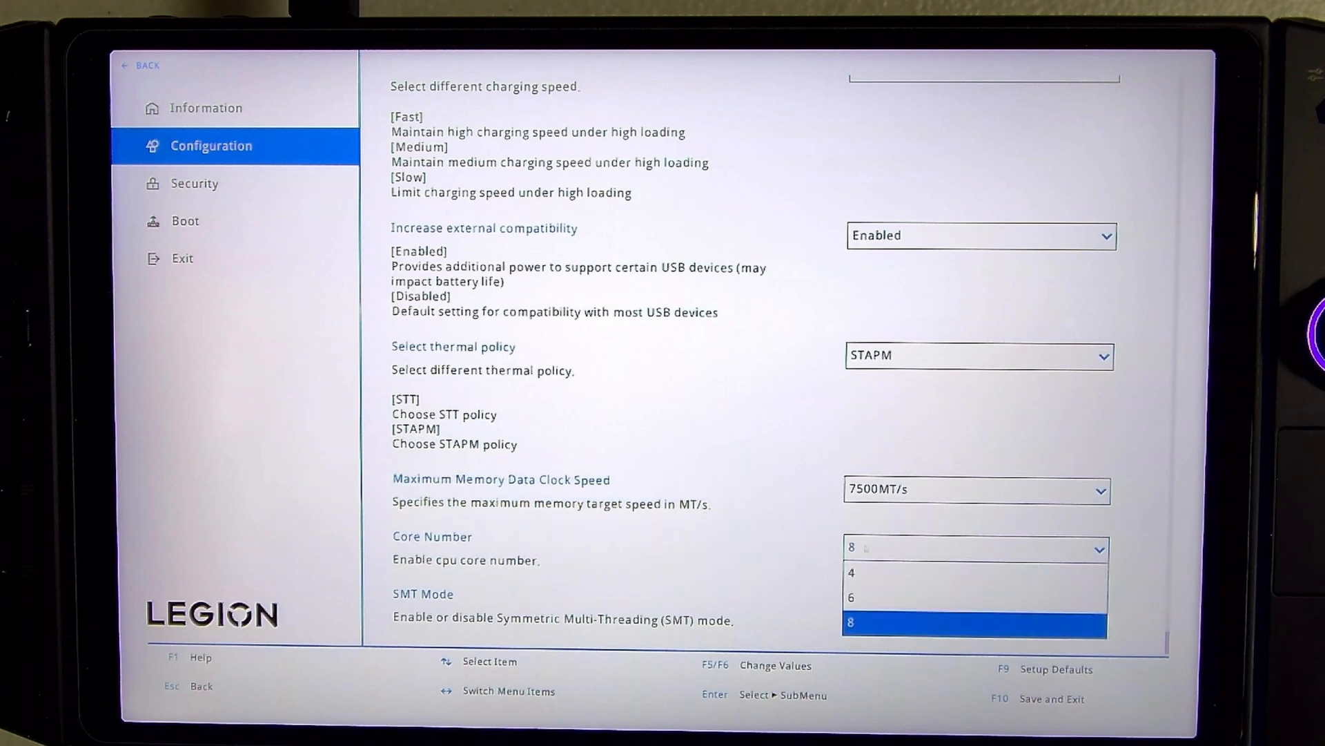
pyautogui.click(849, 623)
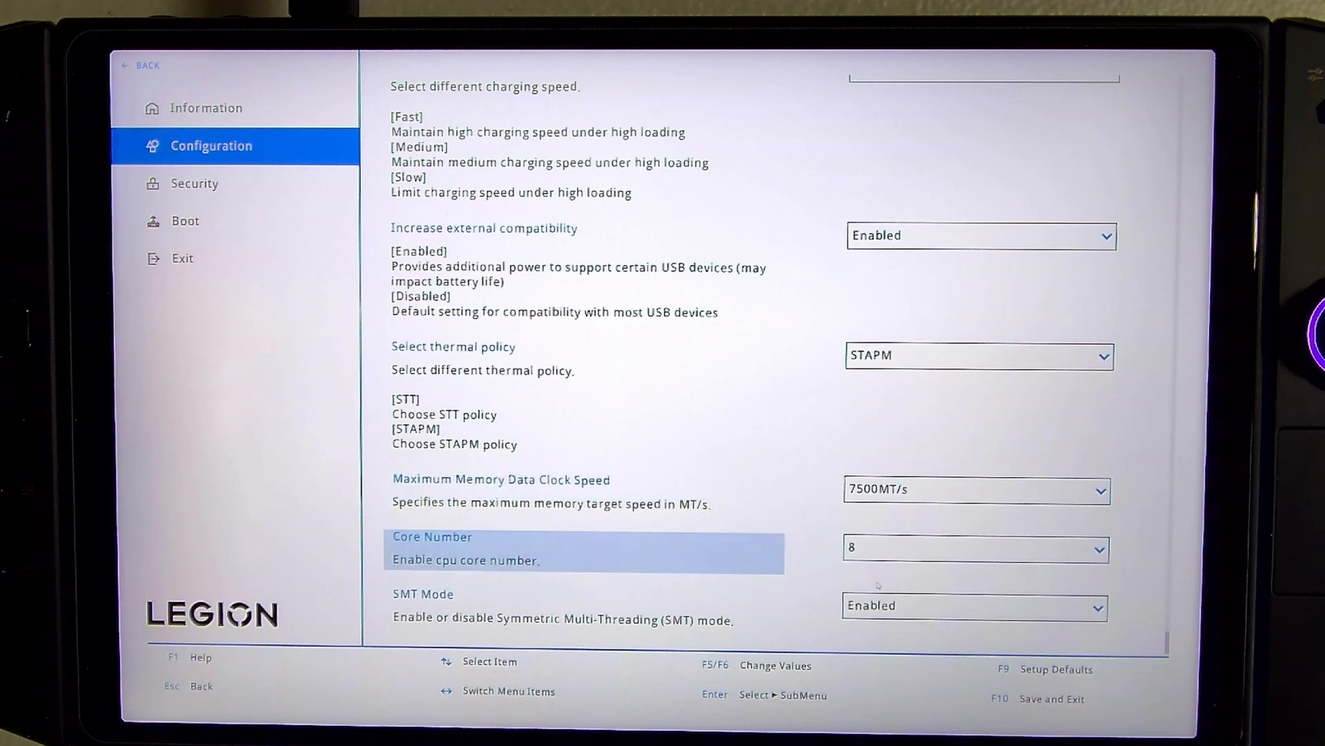
pyautogui.click(973, 604)
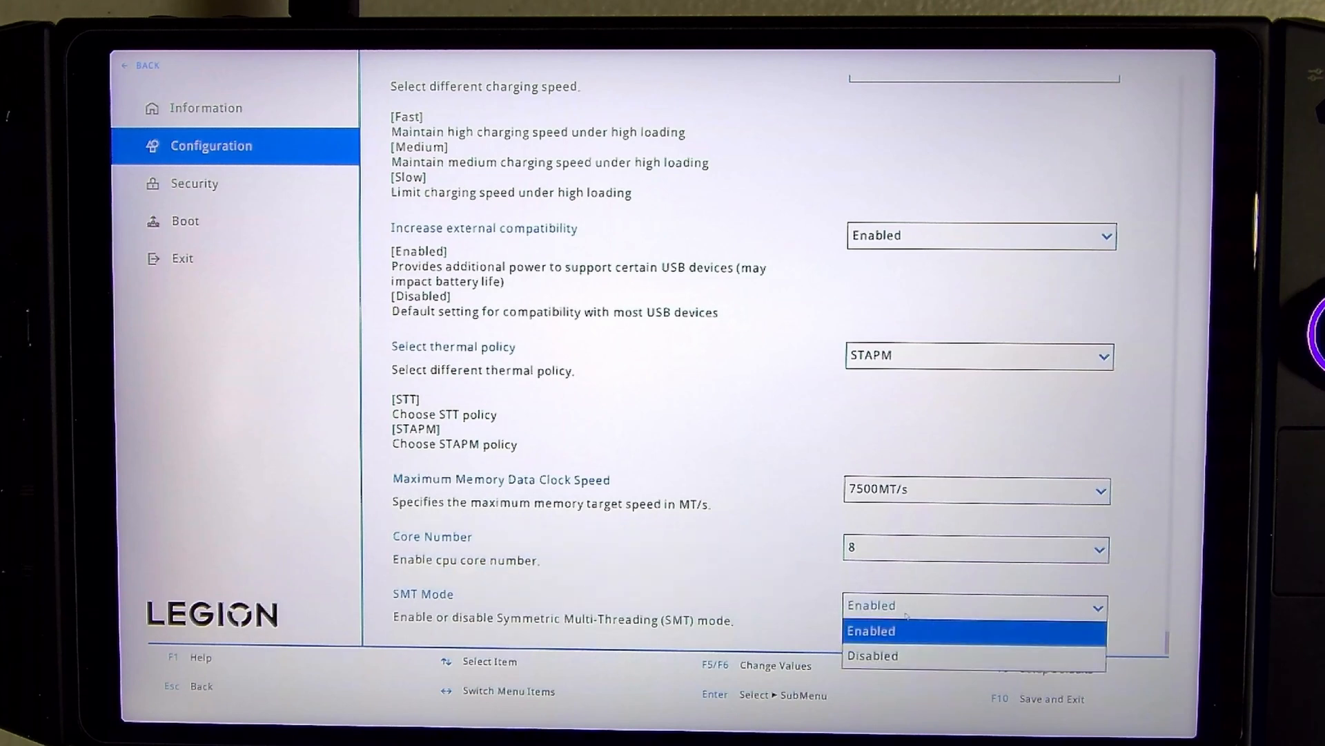
pyautogui.click(871, 631)
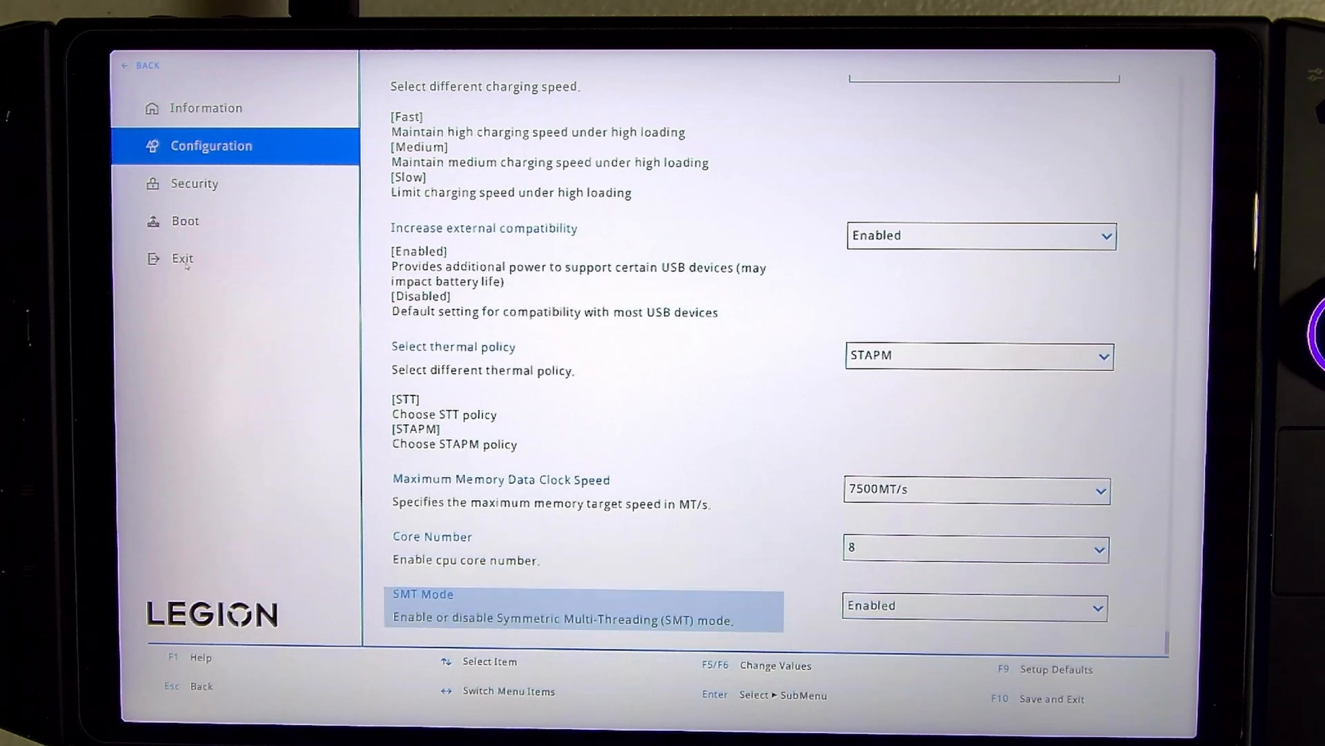
# - Exit Saving Changes from the Exit page and confirm Yes to reboot
pyautogui.click(182, 258)
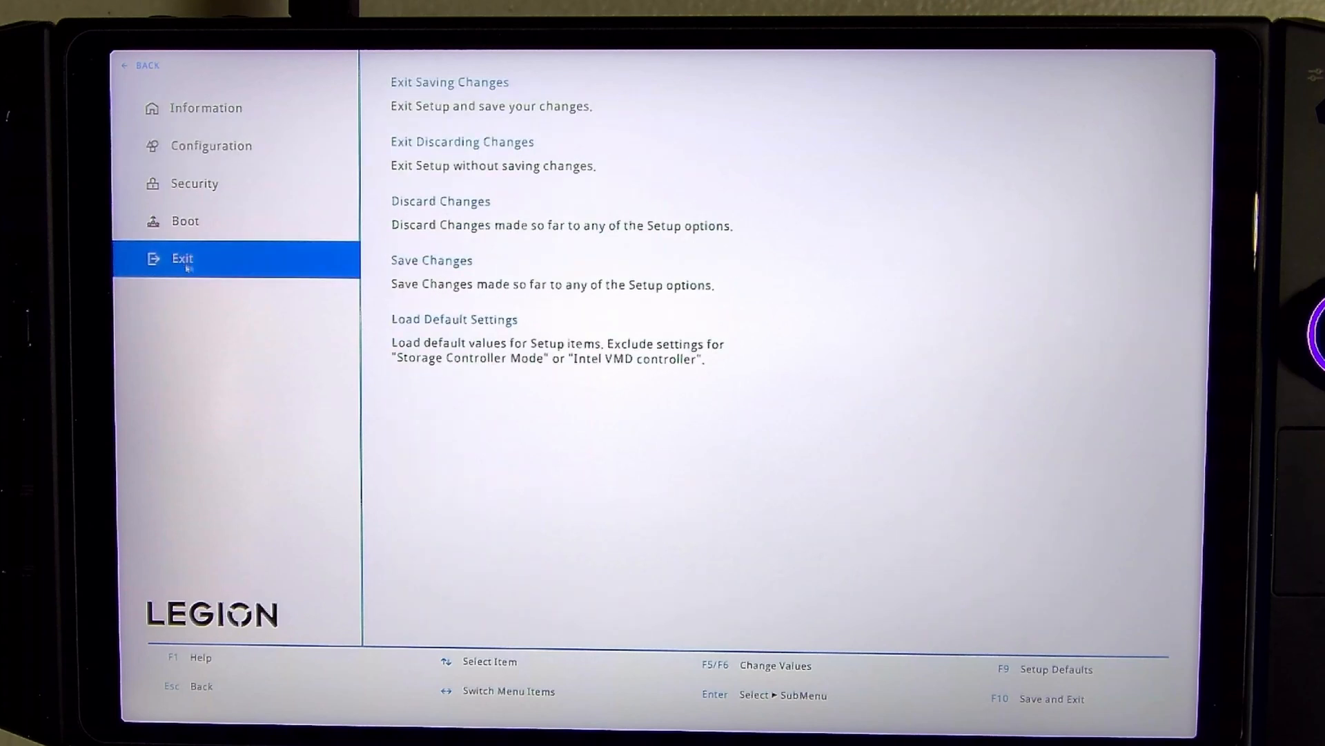
pyautogui.click(449, 82)
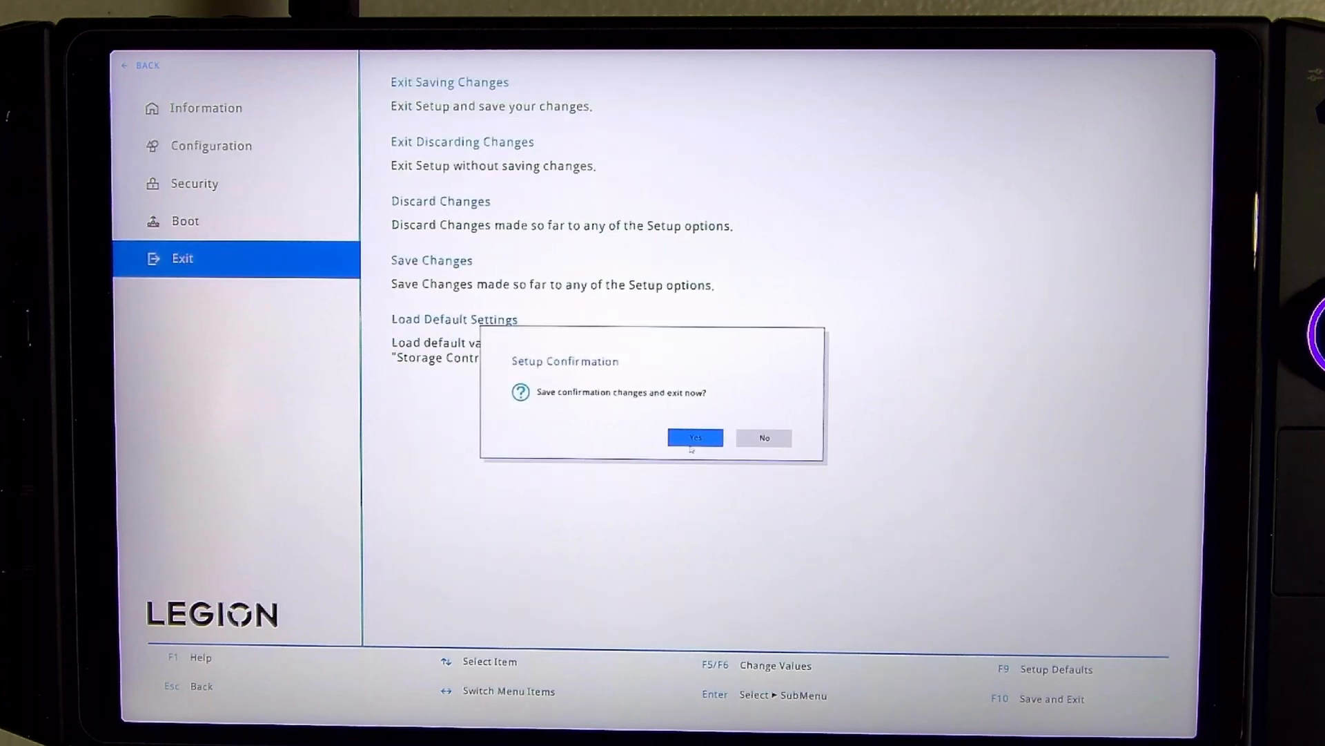
pyautogui.click(694, 438)
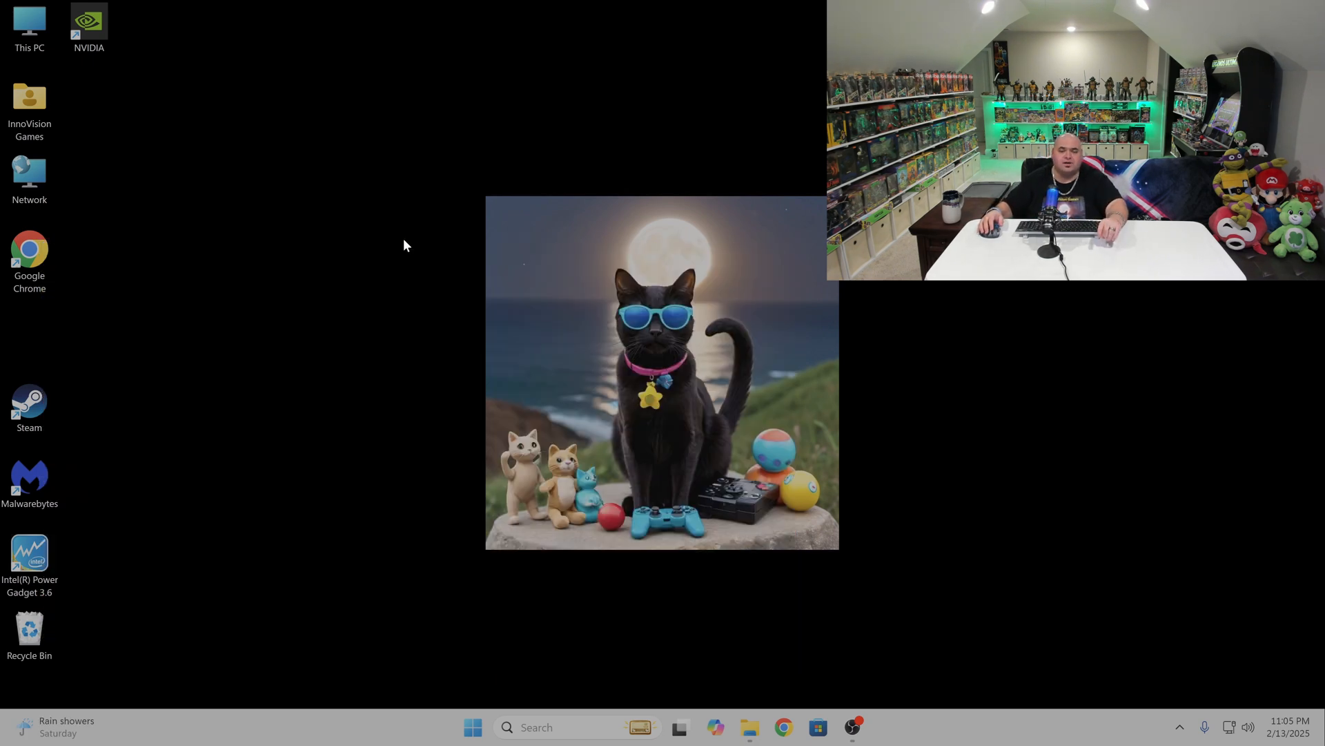
pyautogui.moveTo(462, 252)
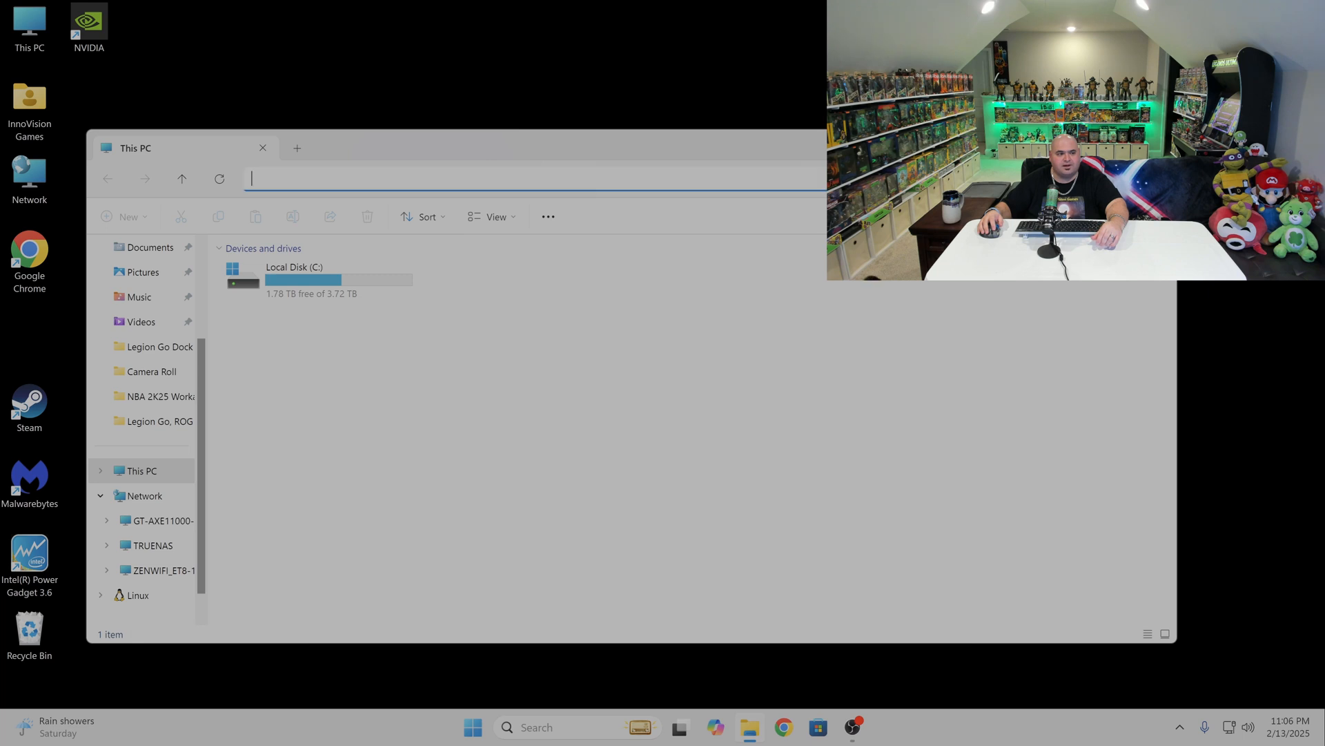
# - Enter %APPDATA% in the address bar to reach the Roaming folder
pyautogui.write('%')
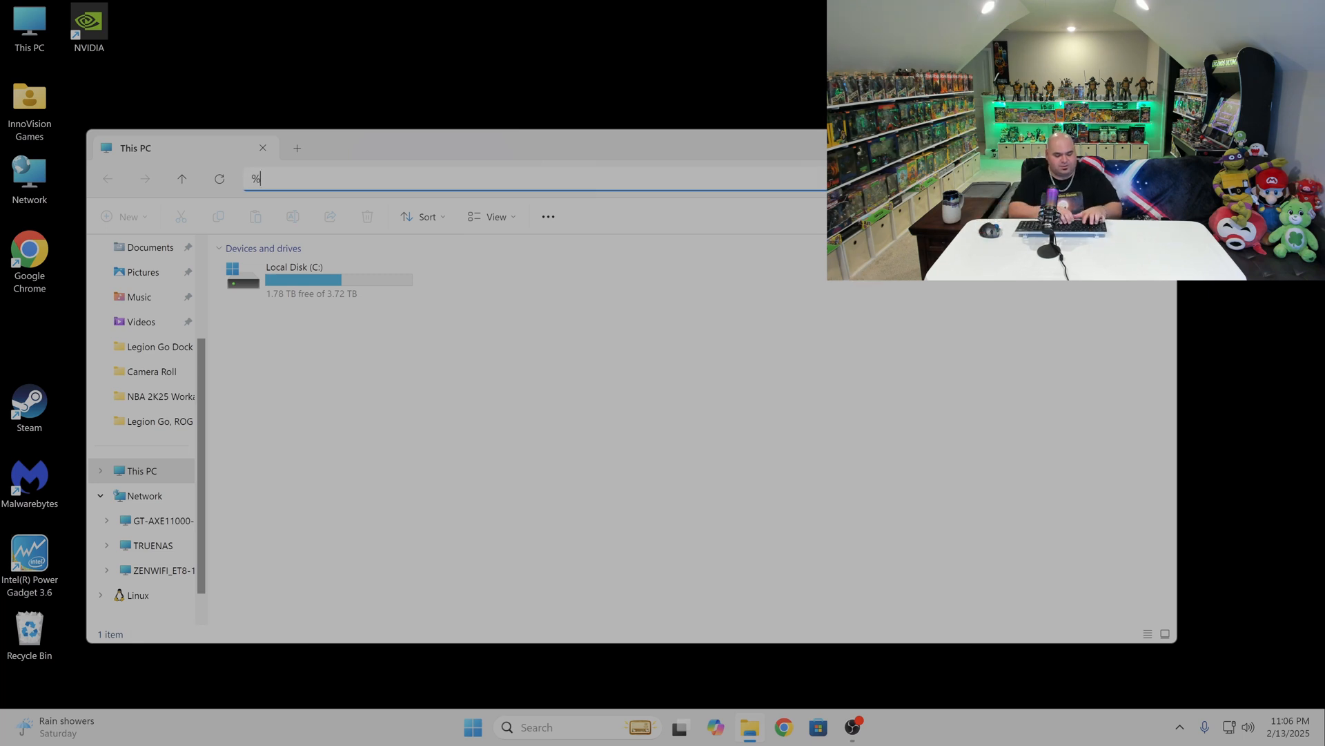
pyautogui.write('APP')
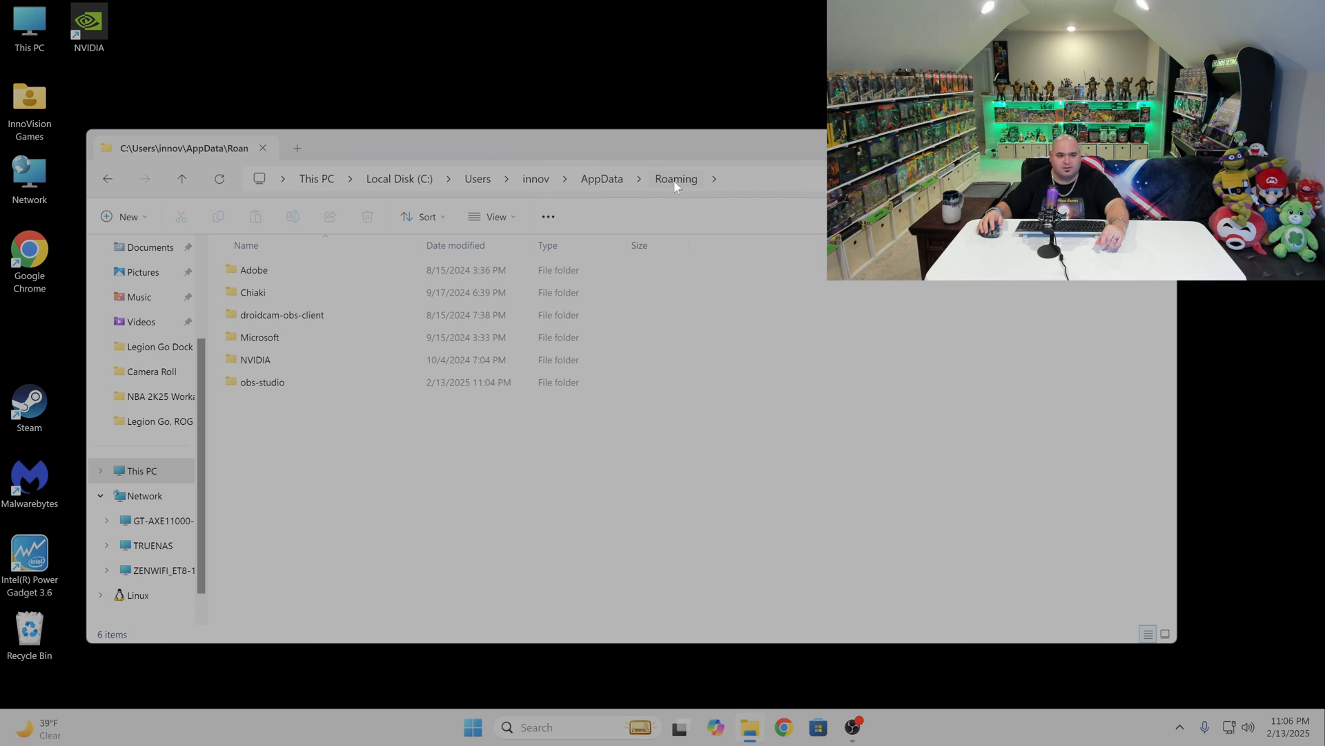
pyautogui.moveTo(600, 184)
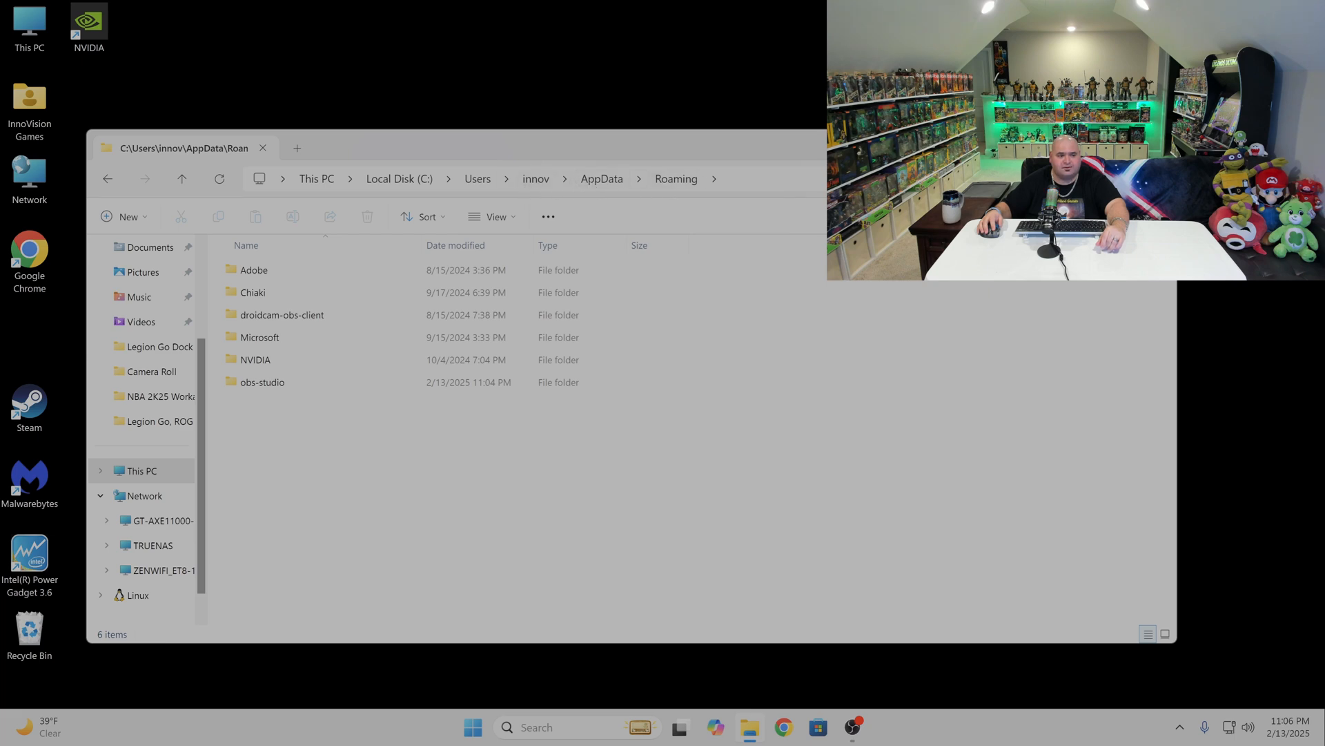
pyautogui.moveTo(180, 184)
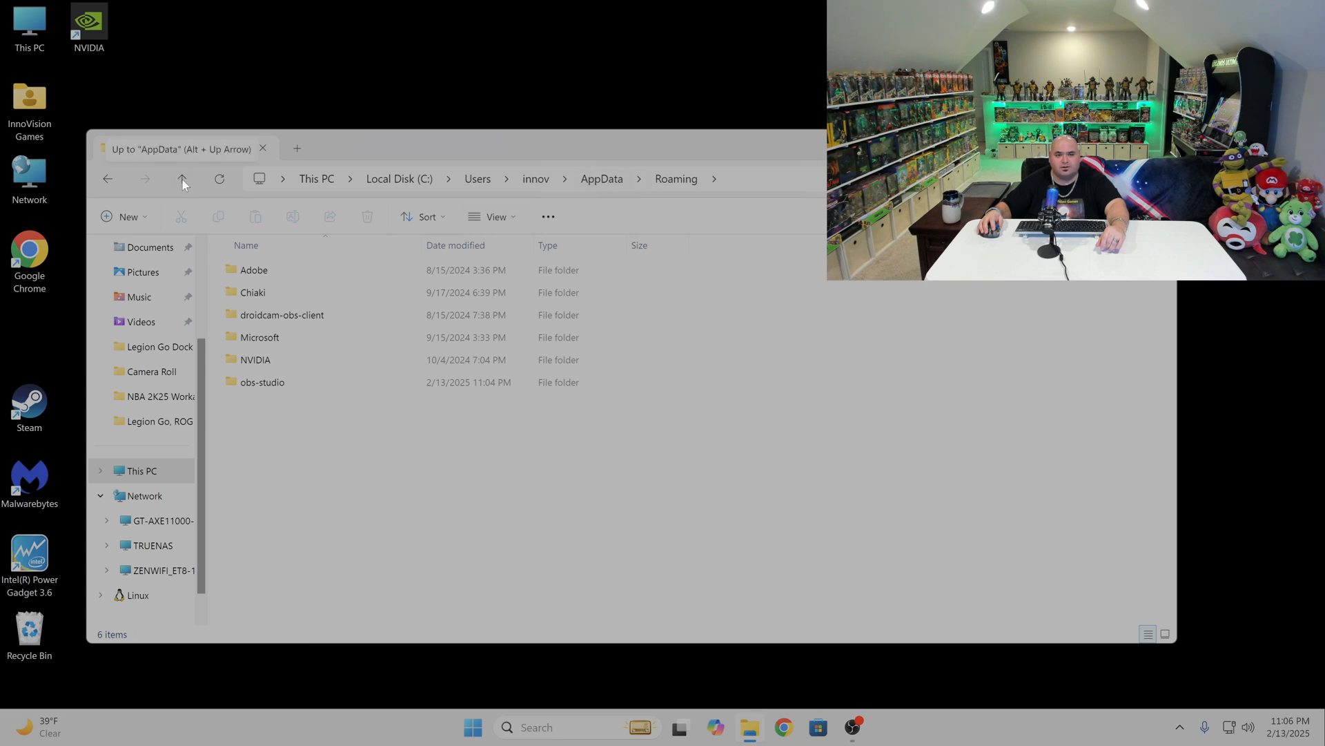
# - Navigate AppData > Local > 2K Sports > NBA 2K25 and select VideoSettings.cfg
pyautogui.click(182, 178)
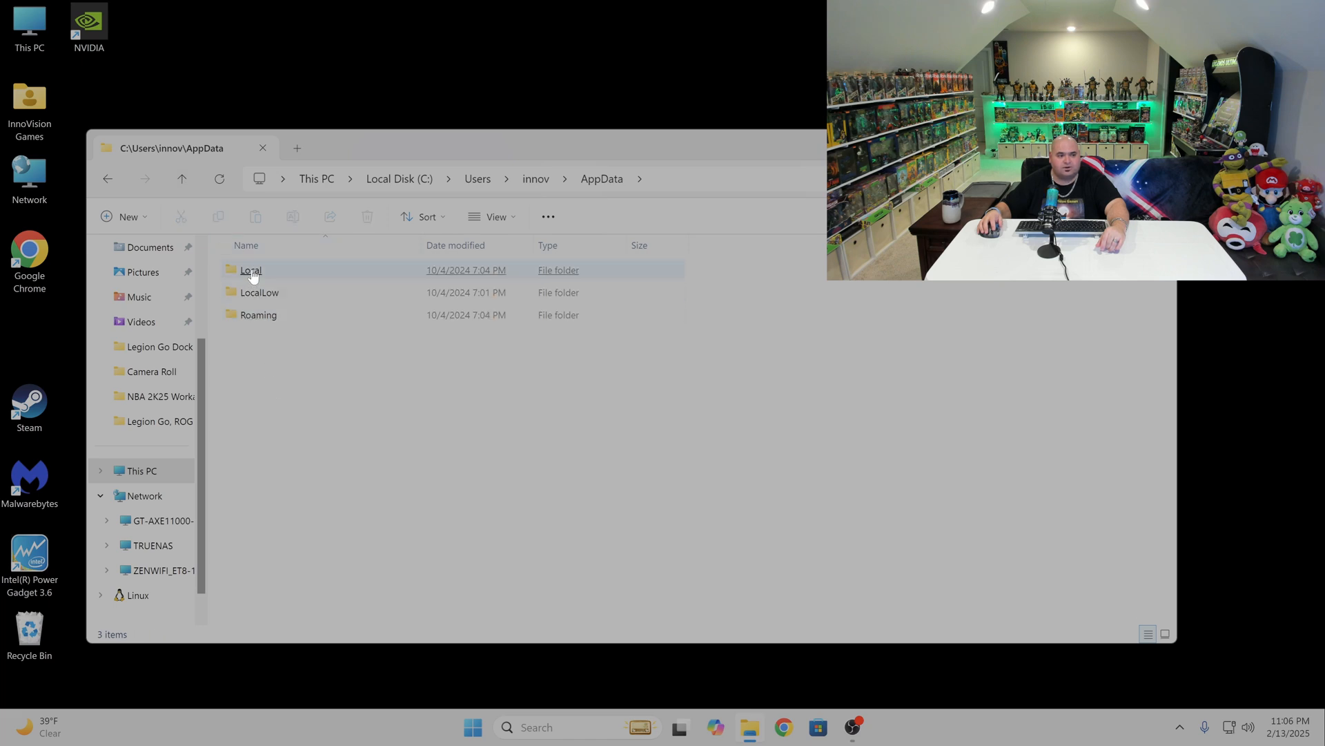
pyautogui.doubleClick(250, 270)
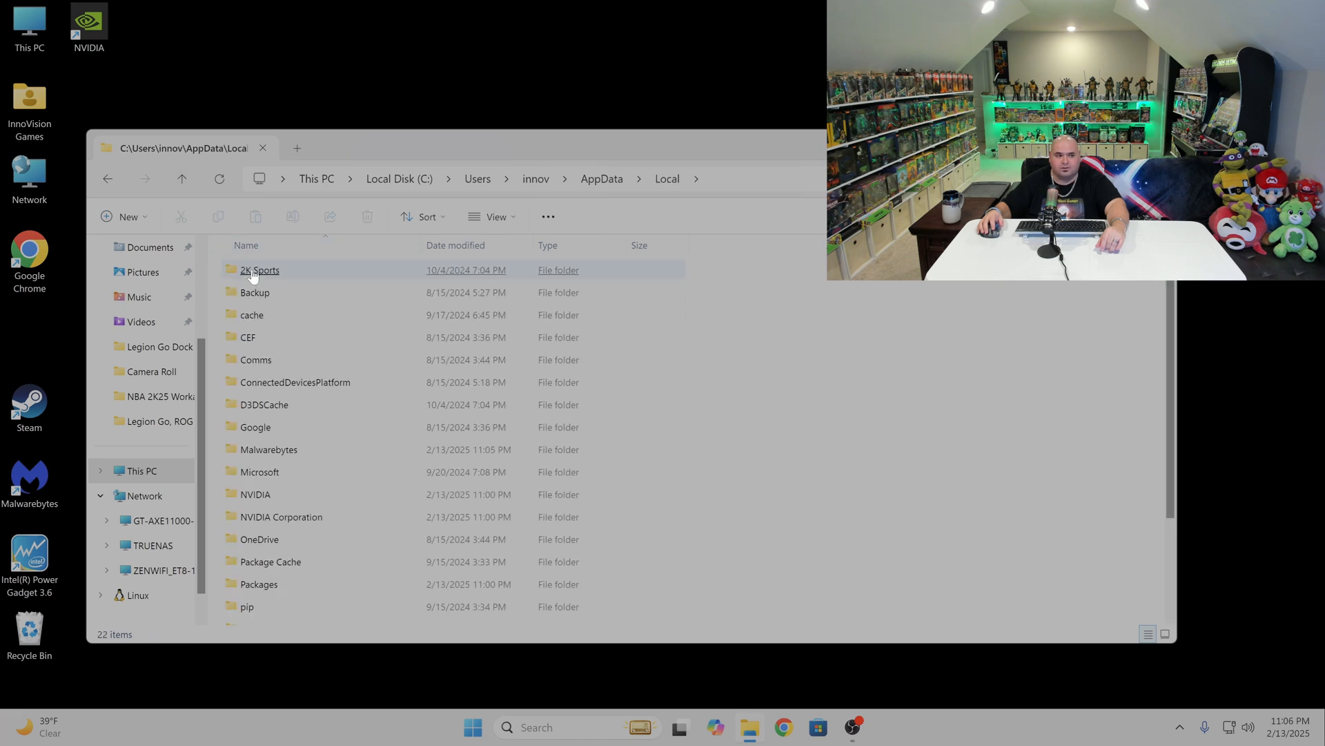
pyautogui.click(260, 269)
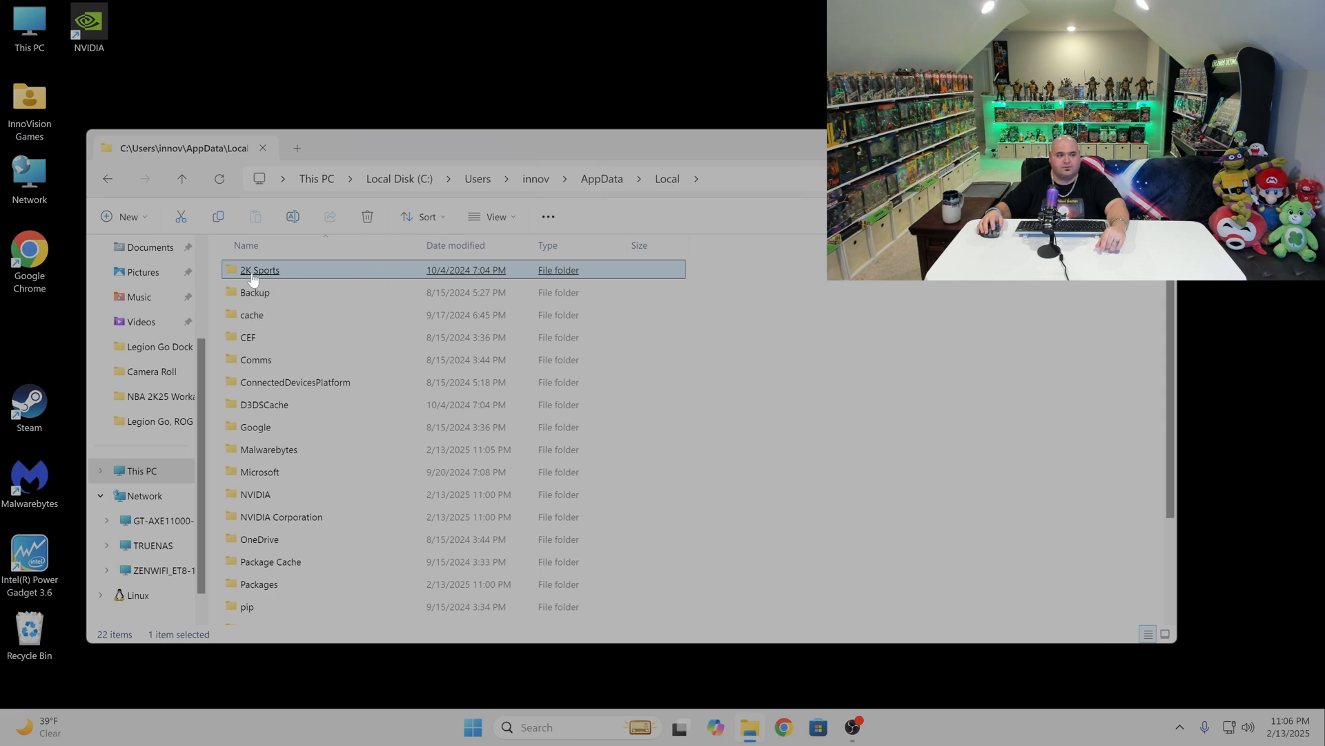
pyautogui.moveTo(259, 271)
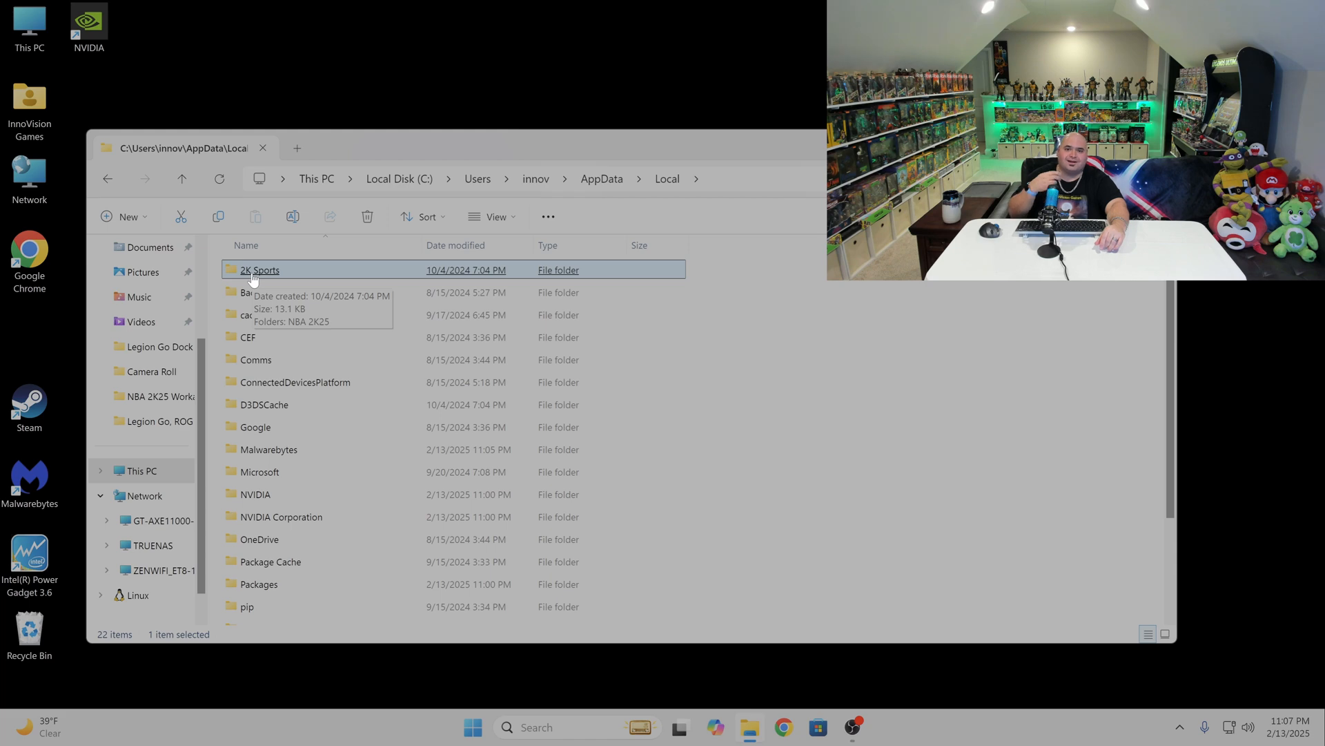
pyautogui.doubleClick(263, 270)
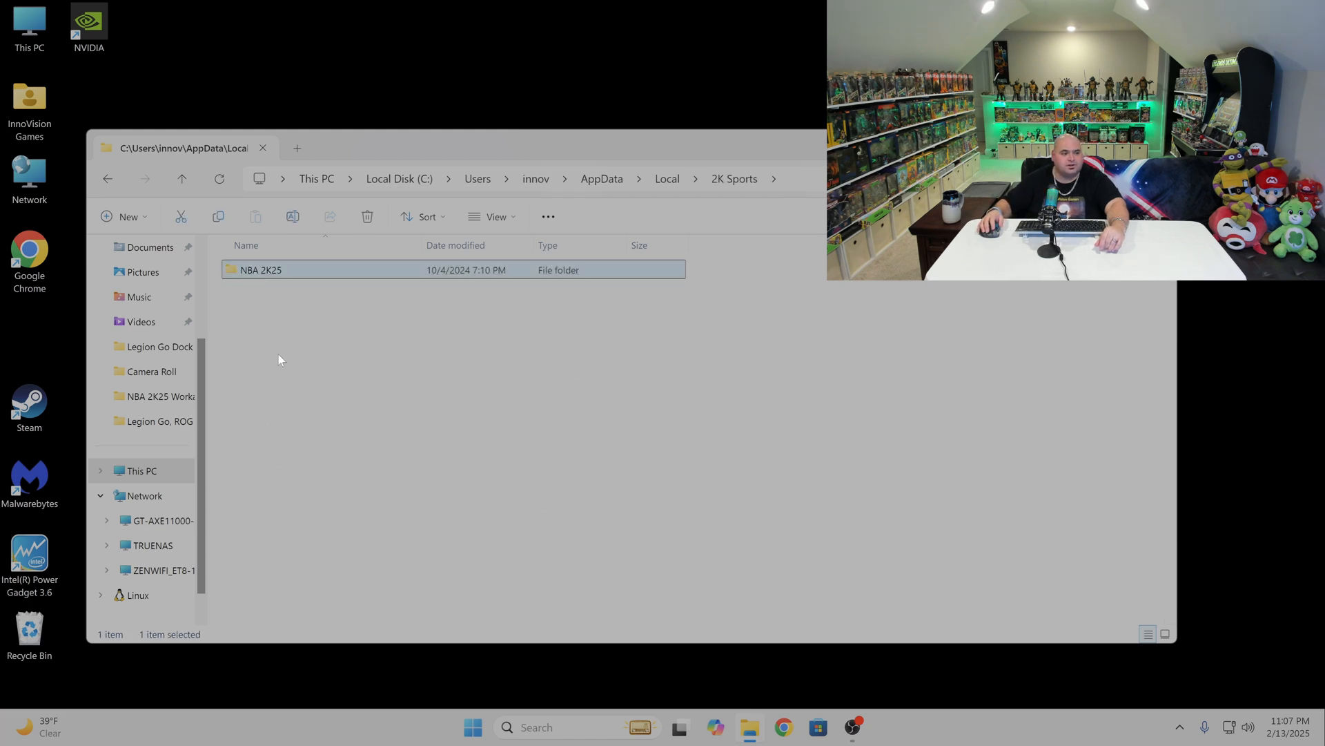
pyautogui.moveTo(269, 323)
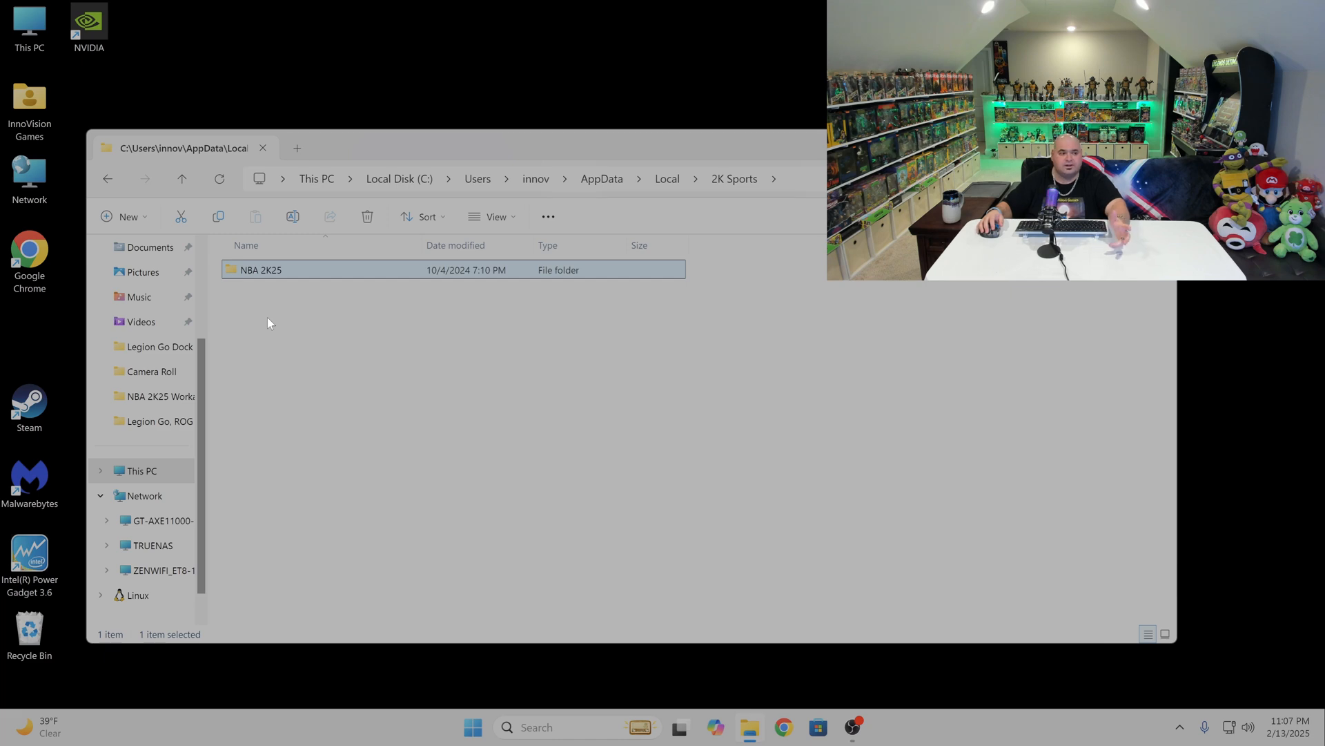
pyautogui.moveTo(258, 270)
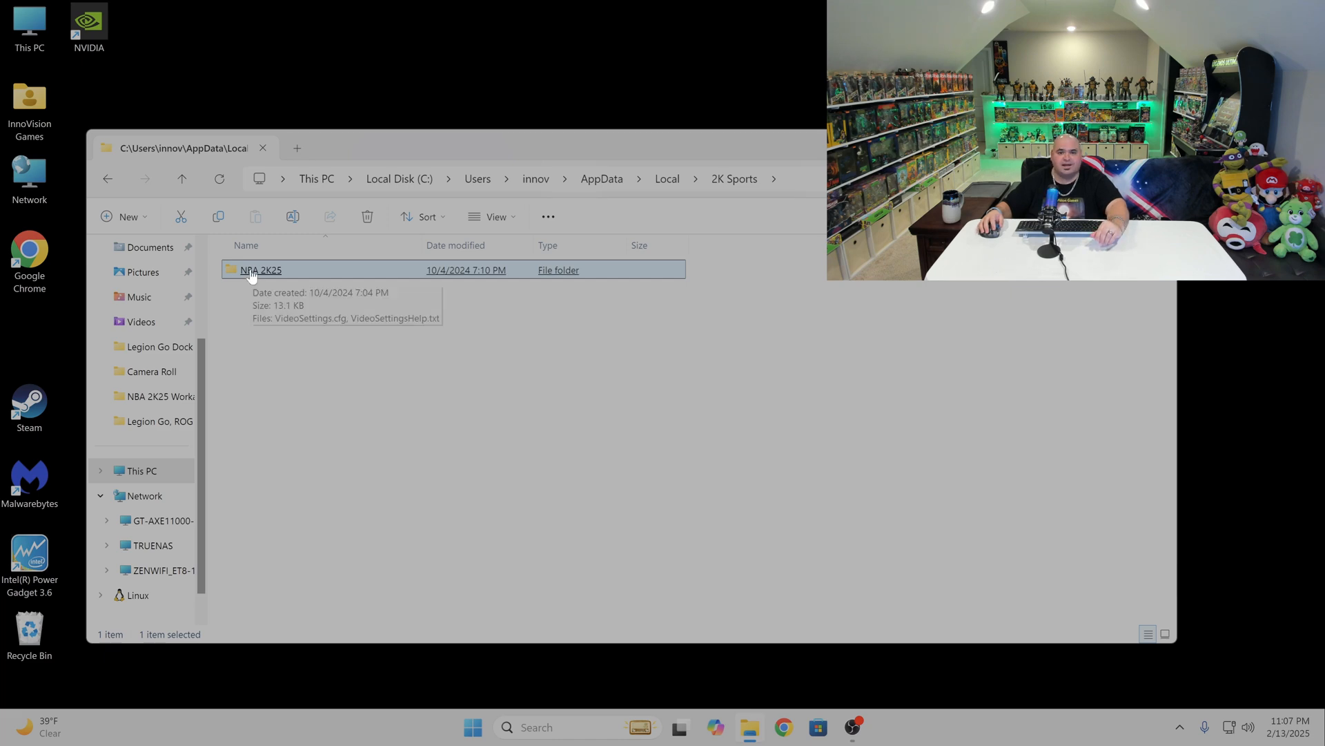
pyautogui.doubleClick(261, 269)
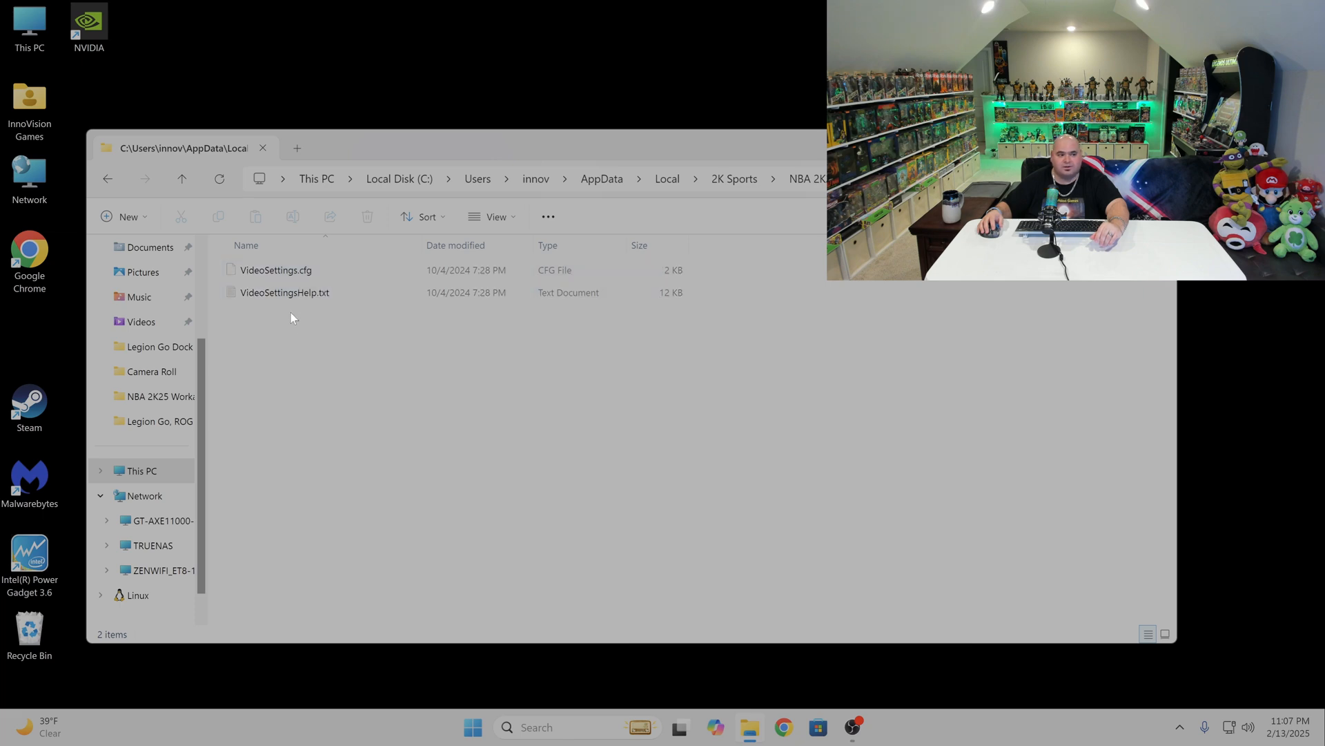
pyautogui.click(277, 269)
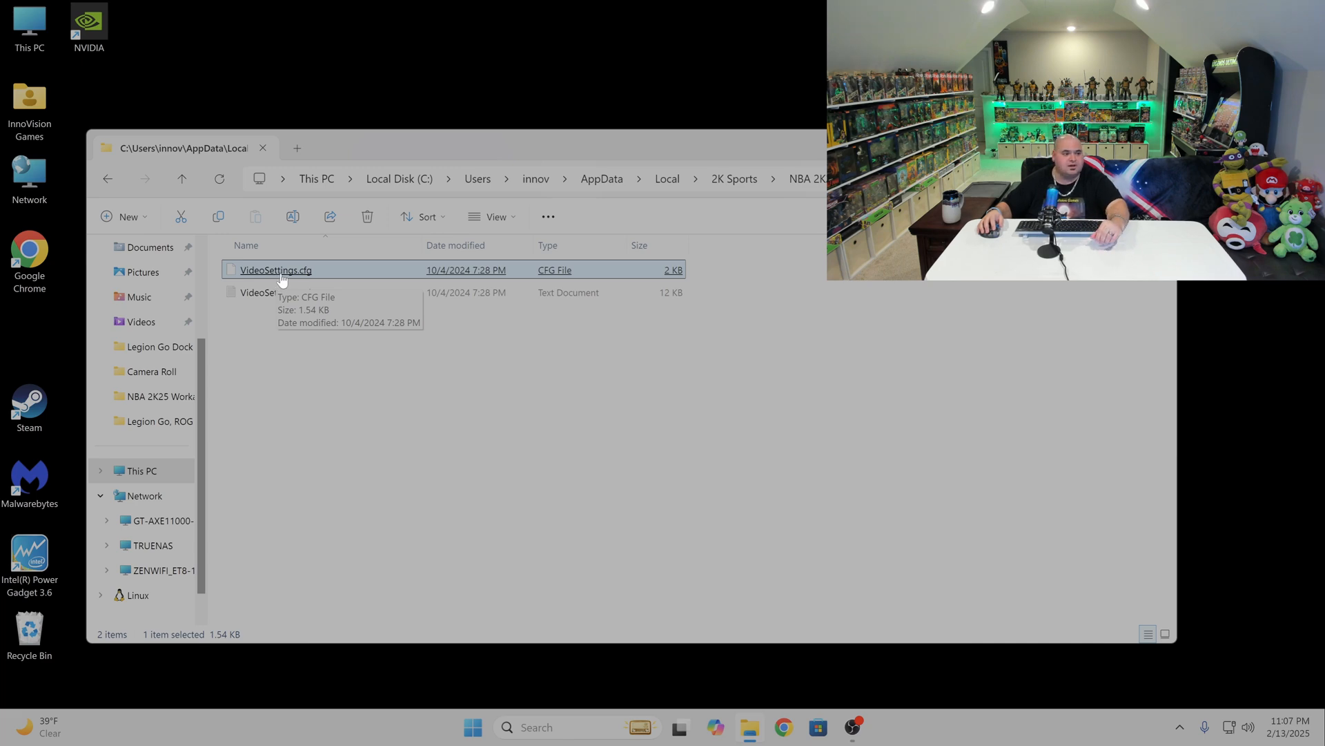
# - Open VideoSettings.cfg with Notepad, just once, from the app picker
pyautogui.doubleClick(276, 269)
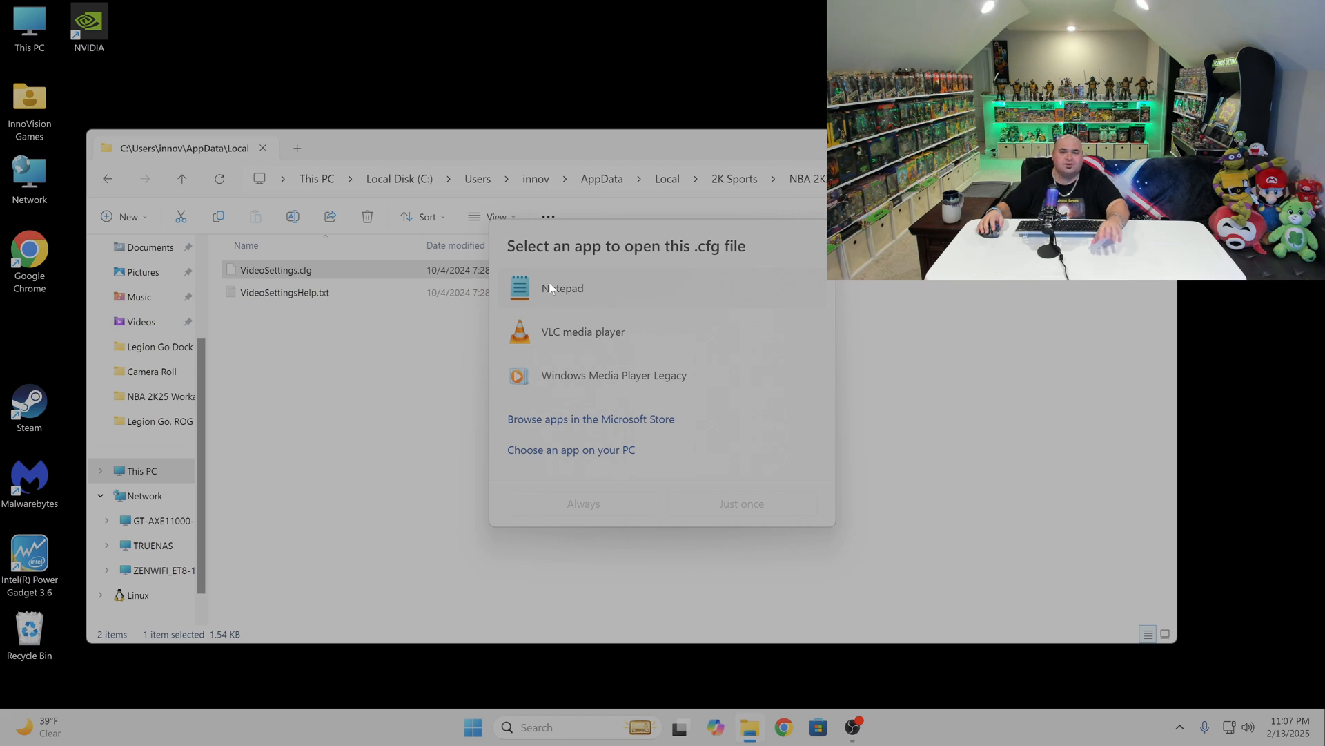
pyautogui.click(562, 287)
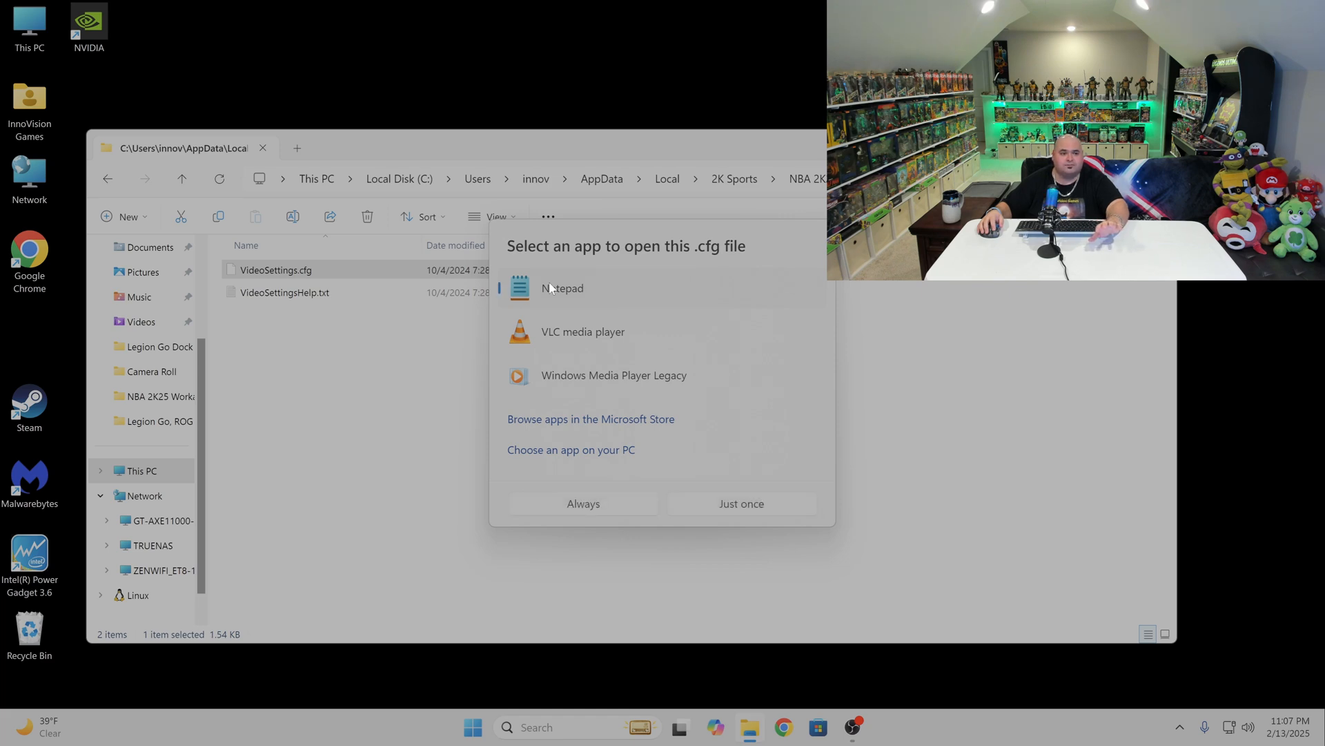
pyautogui.moveTo(610, 510)
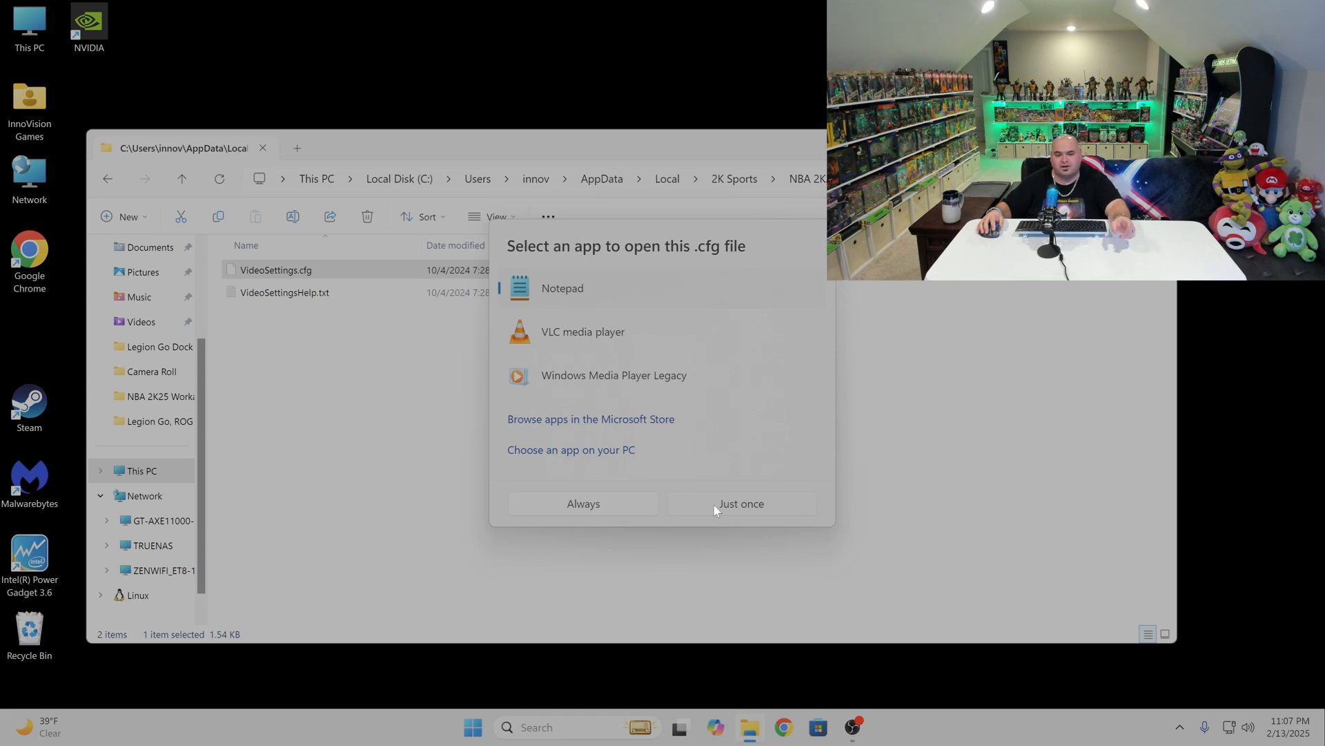
pyautogui.click(738, 502)
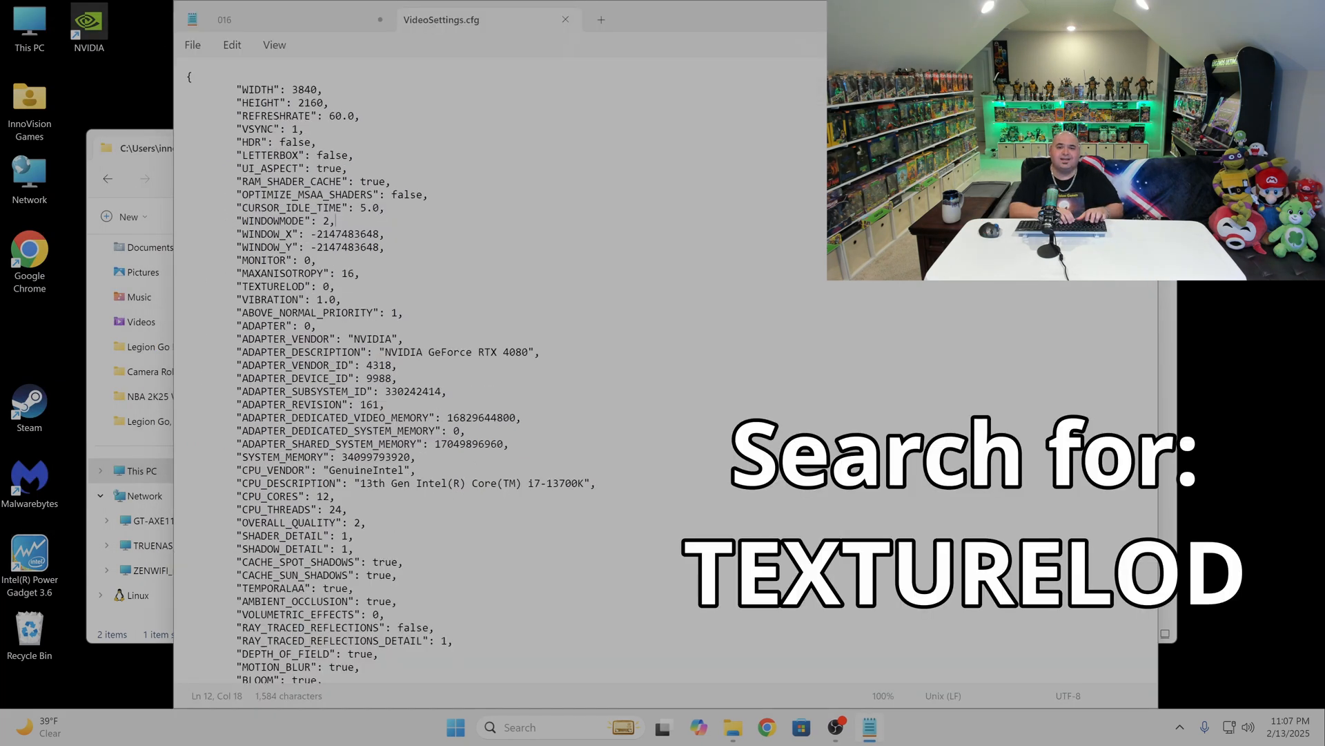
# - Search the file for the TEXTURELOD setting
pyautogui.write('TEXTURE')
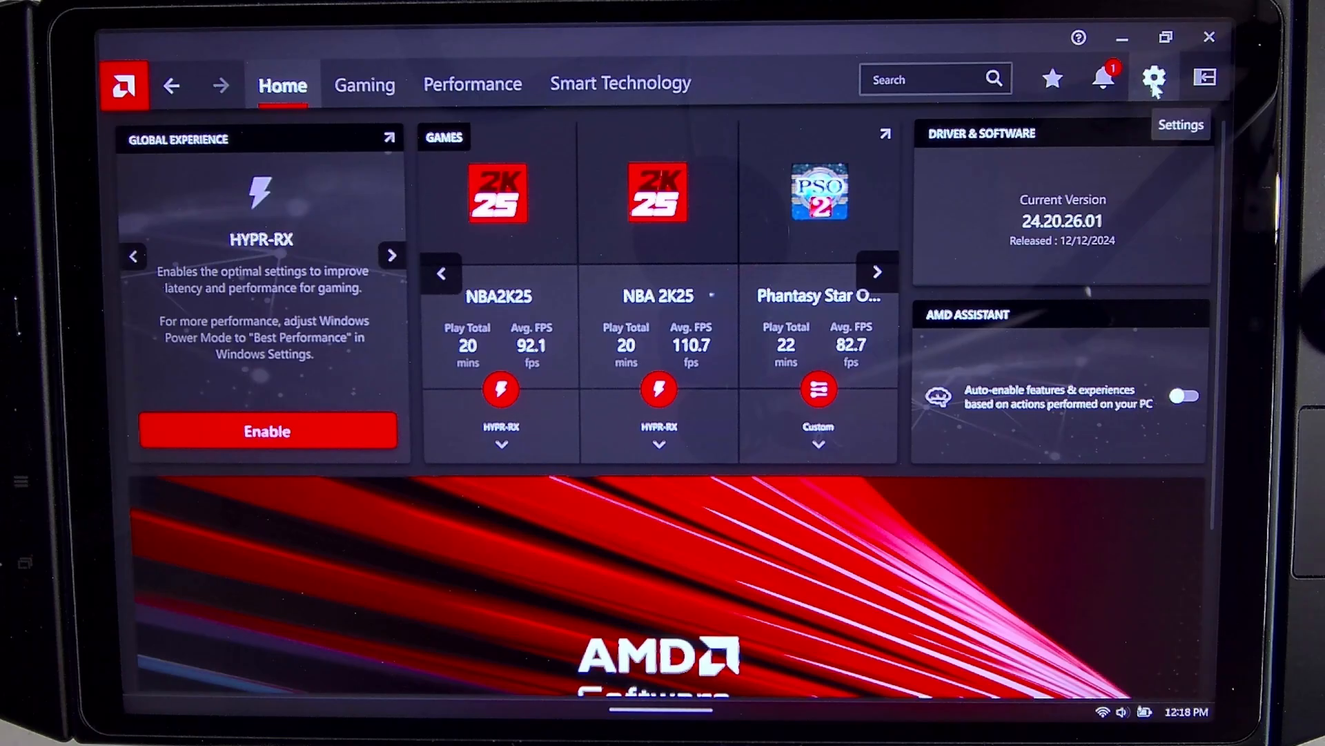
# - Open Settings > Preferences and confirm In-Game Overlay is Enabled
pyautogui.click(1153, 78)
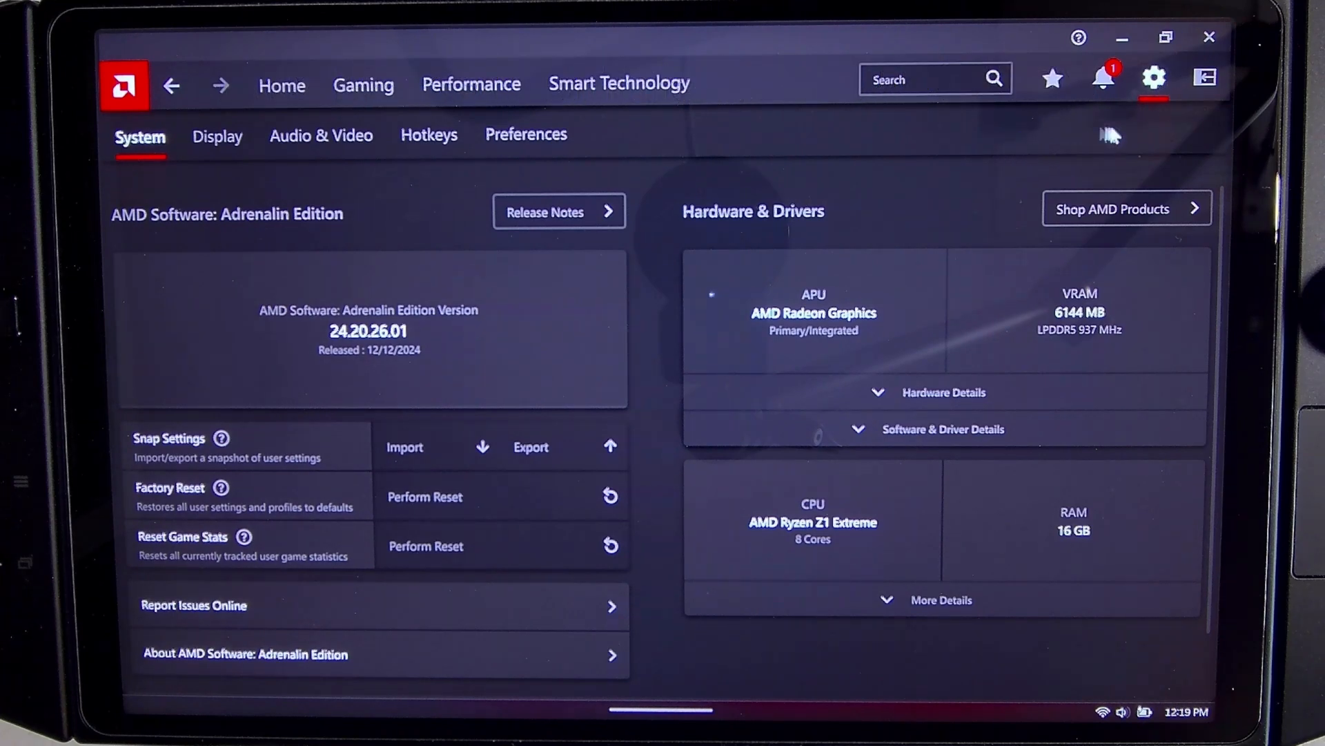
pyautogui.click(525, 134)
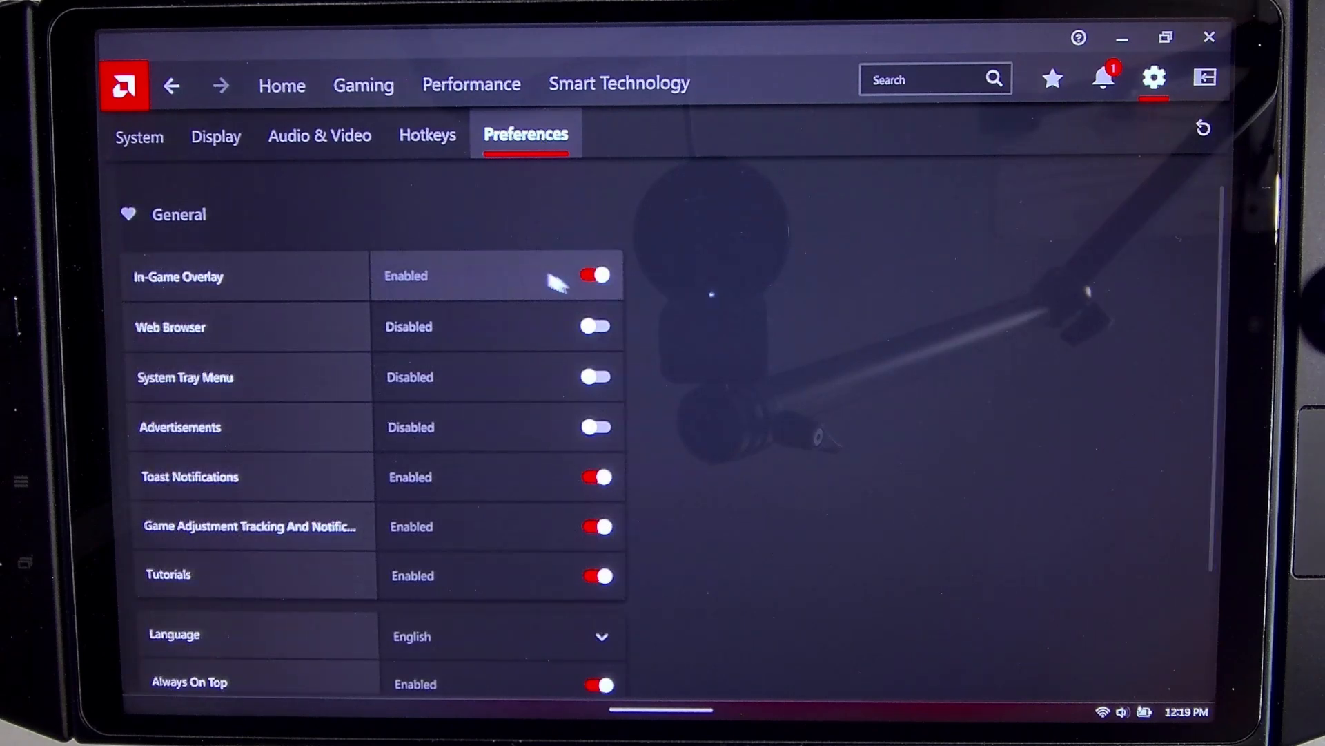
pyautogui.moveTo(563, 241)
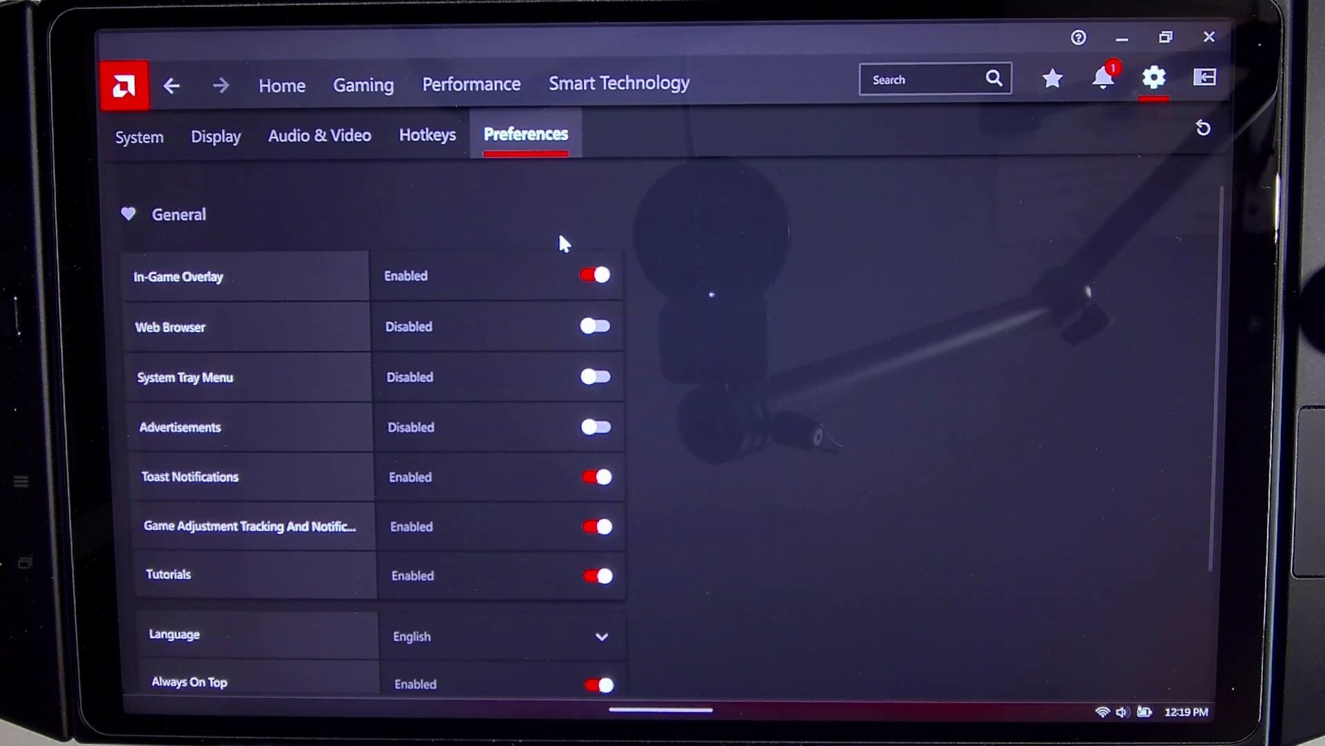
pyautogui.moveTo(554, 239)
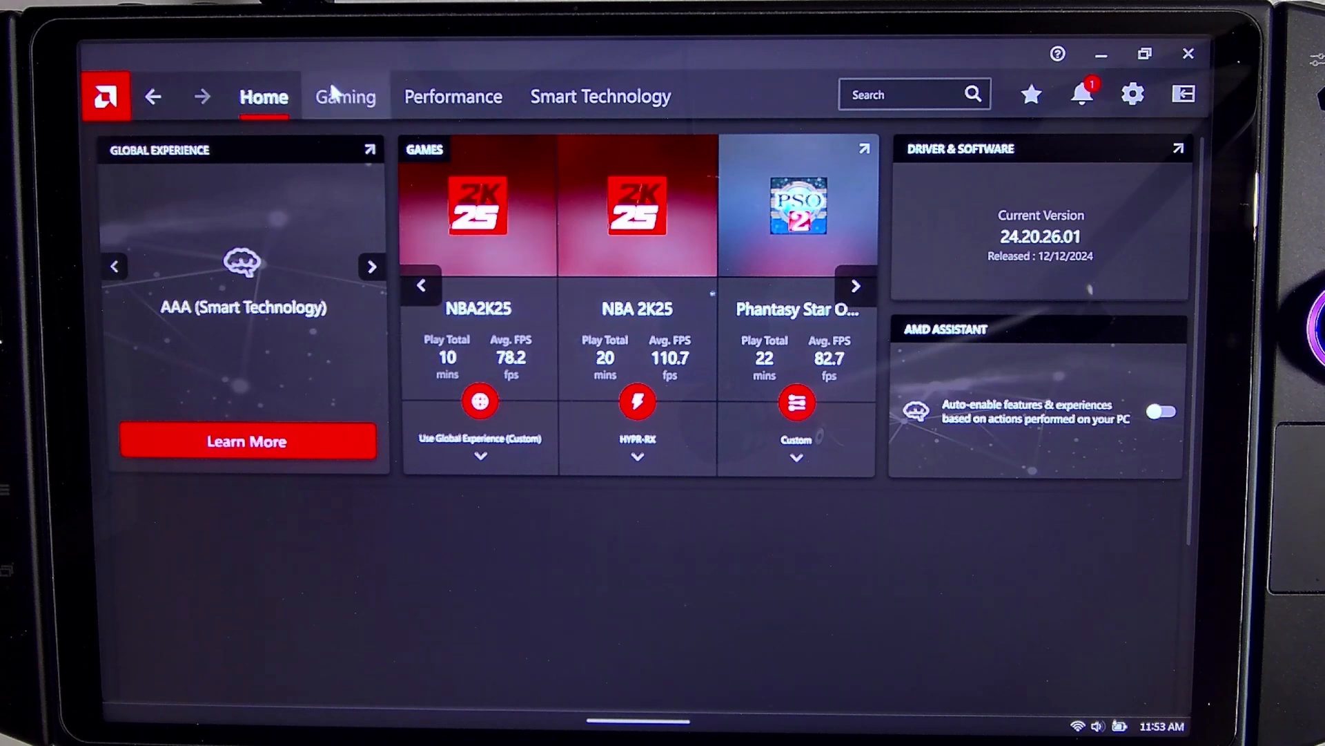
# - Open the NBA2K25 profile under Gaming and keep Integer Scaling on Enabled
pyautogui.click(345, 95)
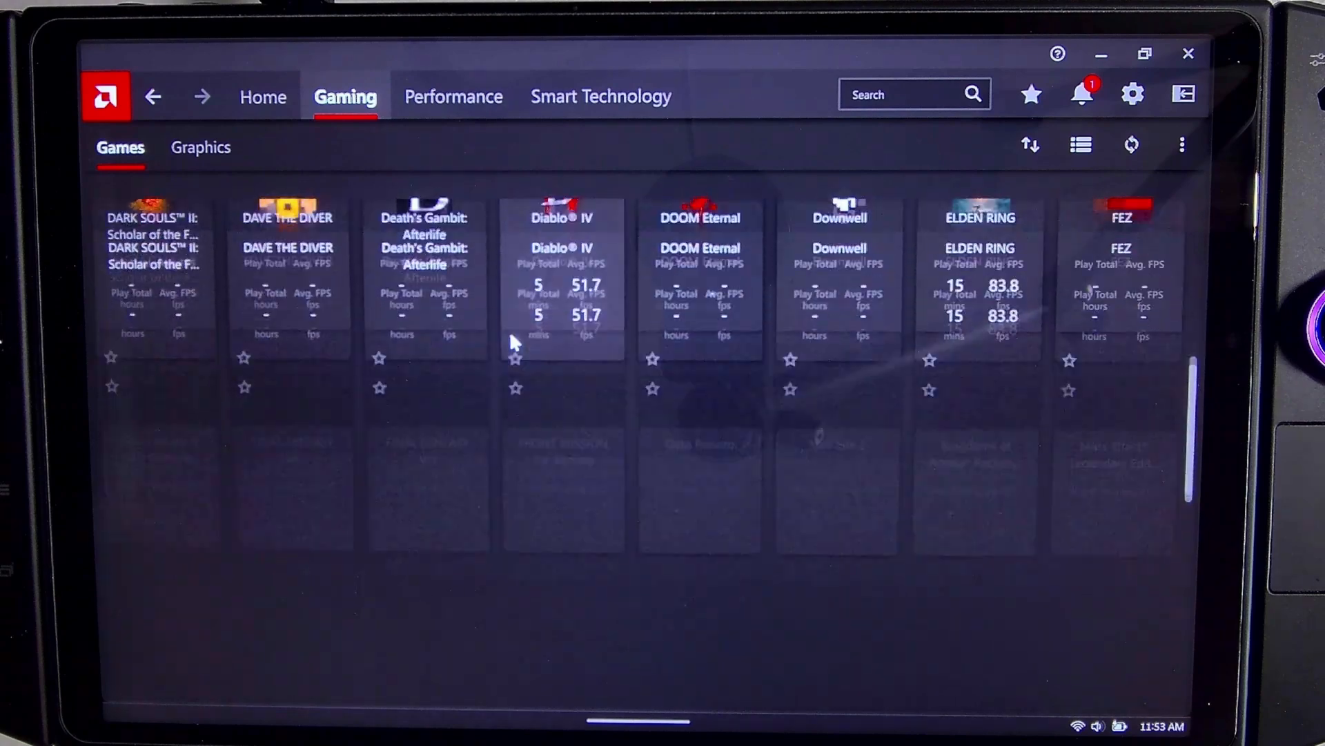
pyautogui.scroll(-3)
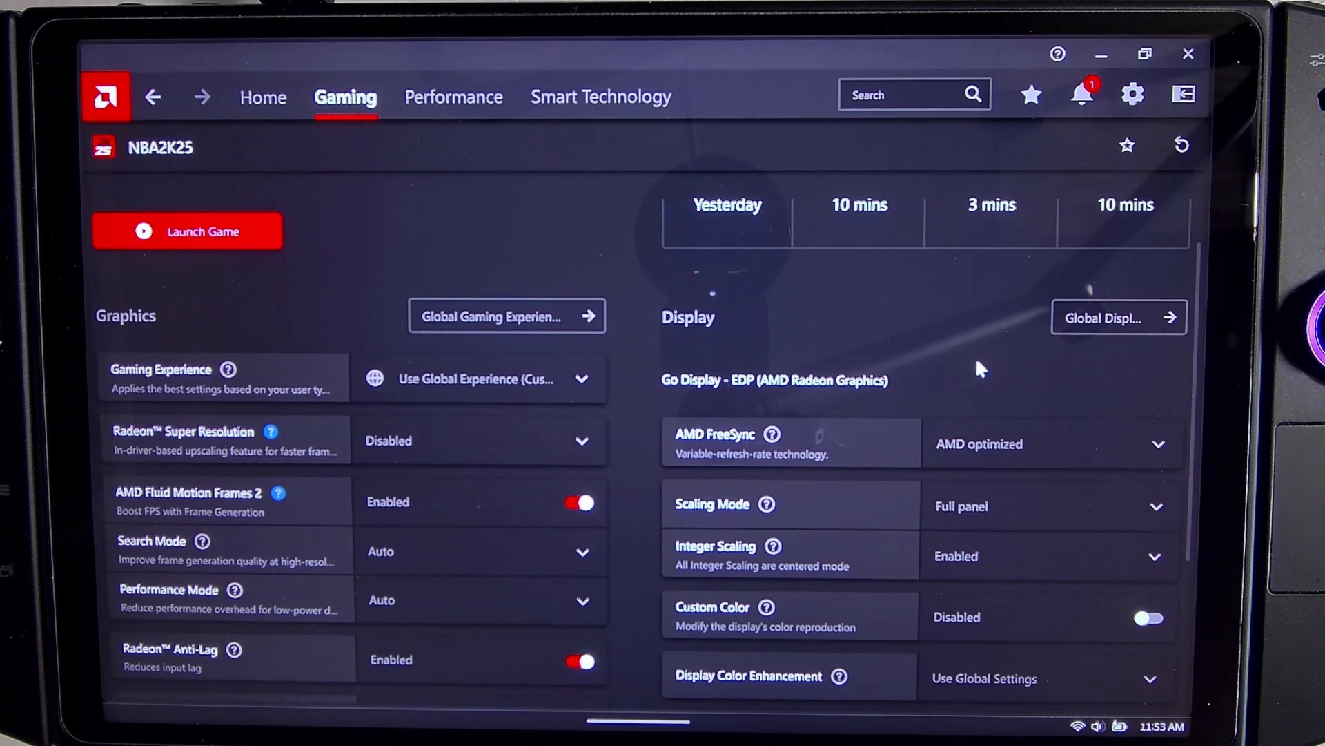
pyautogui.click(1048, 555)
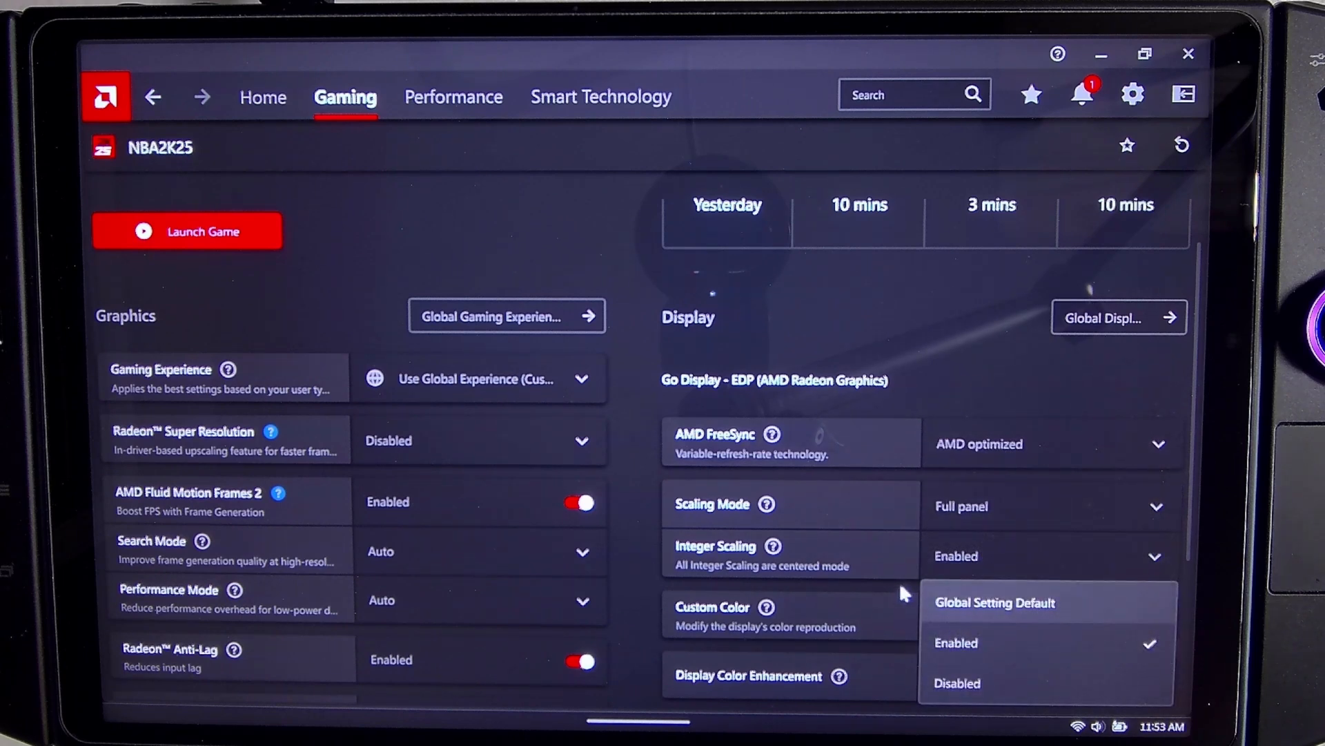
pyautogui.click(956, 642)
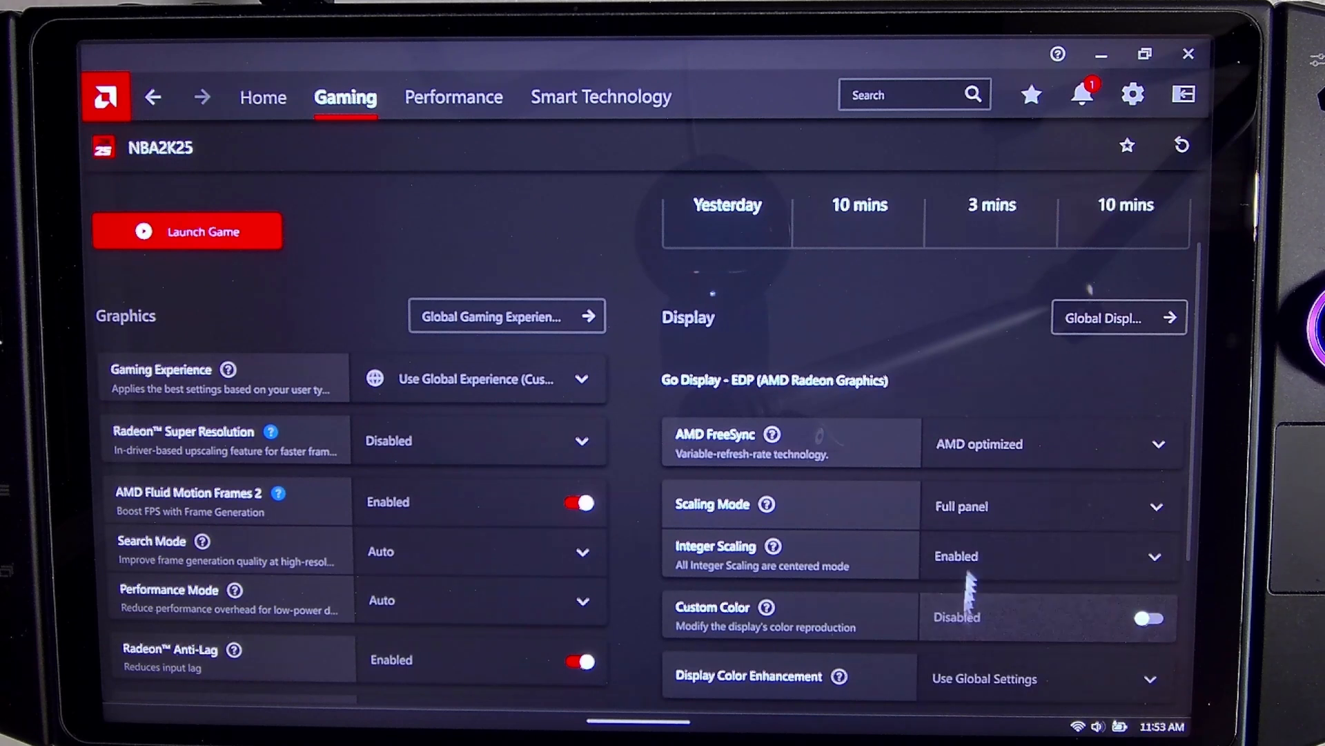
pyautogui.click(1048, 506)
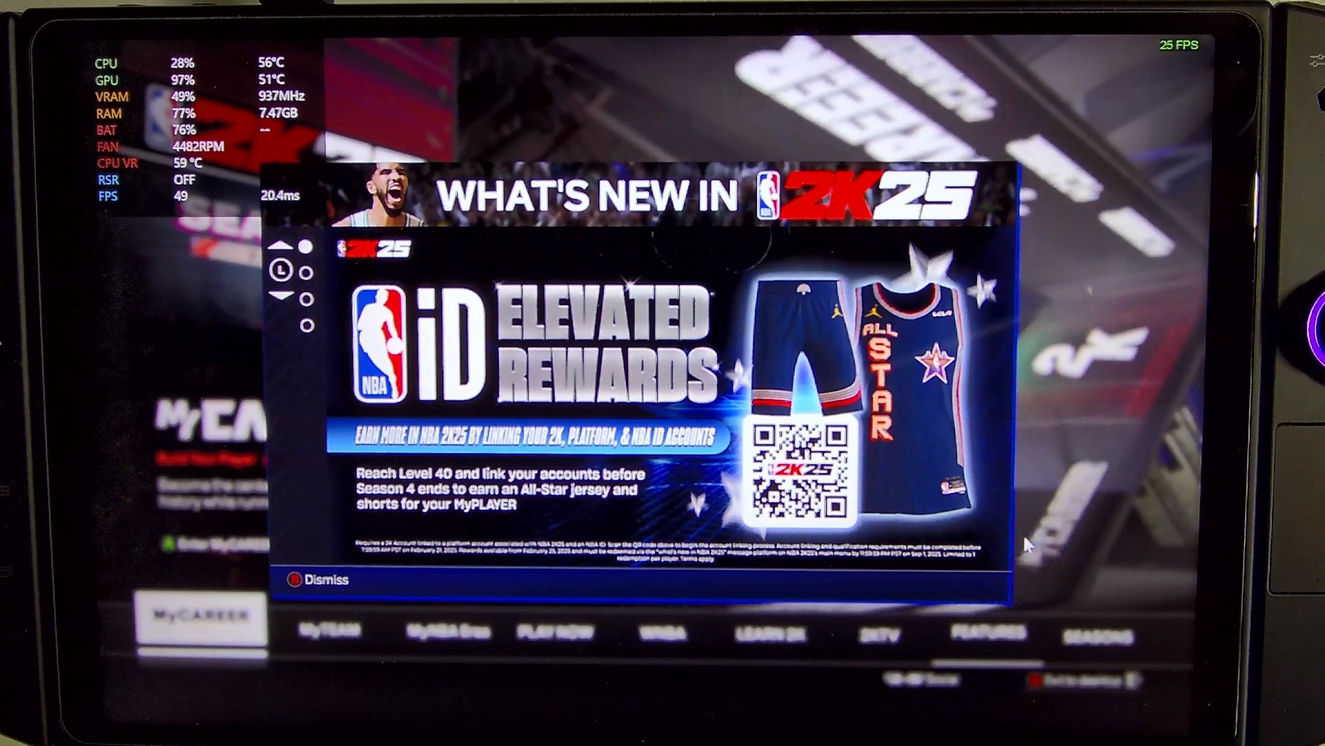
# - Dismiss the What's New popup and open Video Settings under Features
pyautogui.click(319, 580)
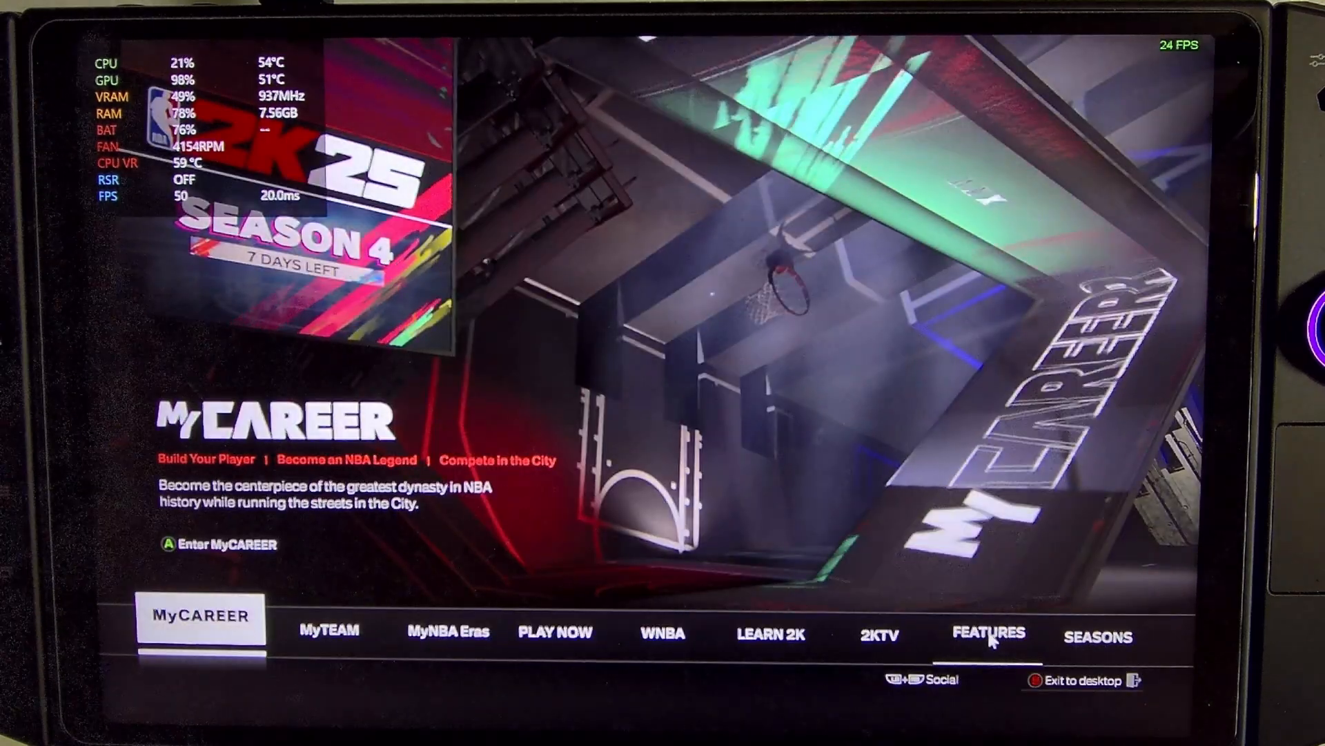
pyautogui.click(987, 632)
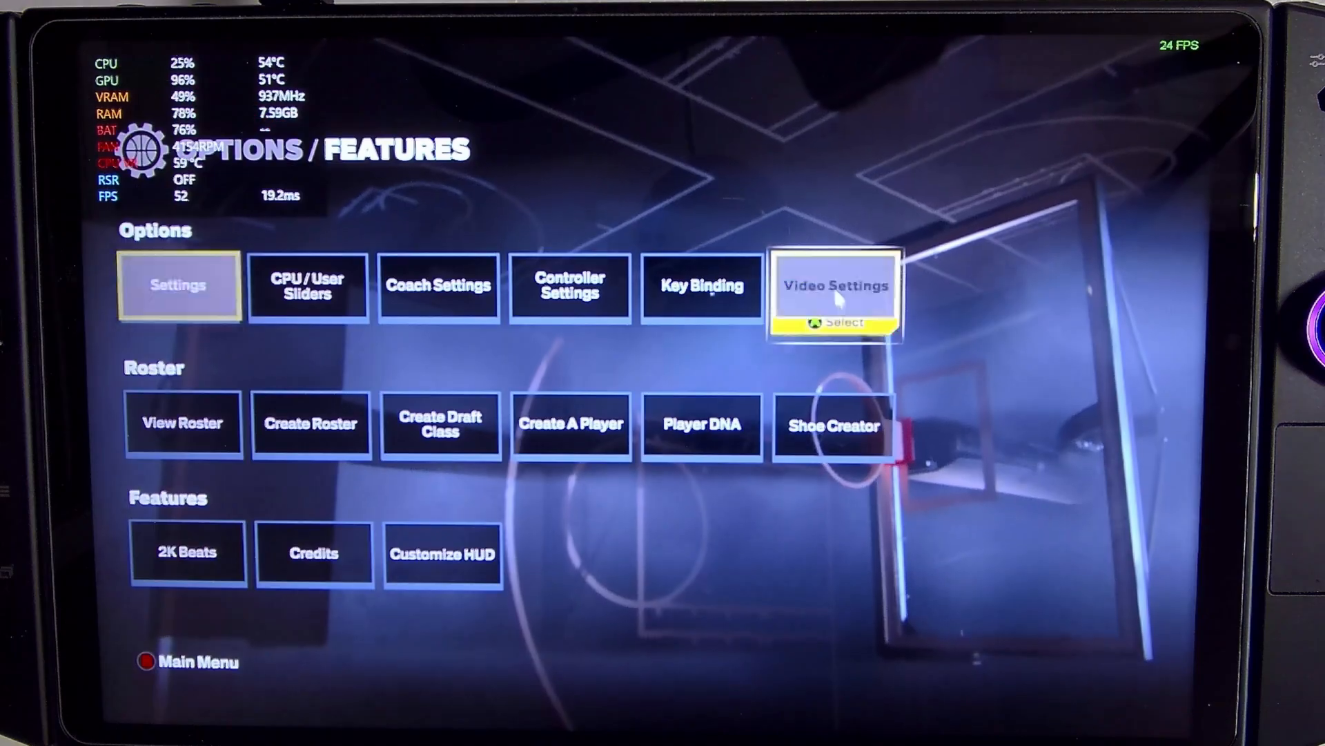
pyautogui.click(834, 285)
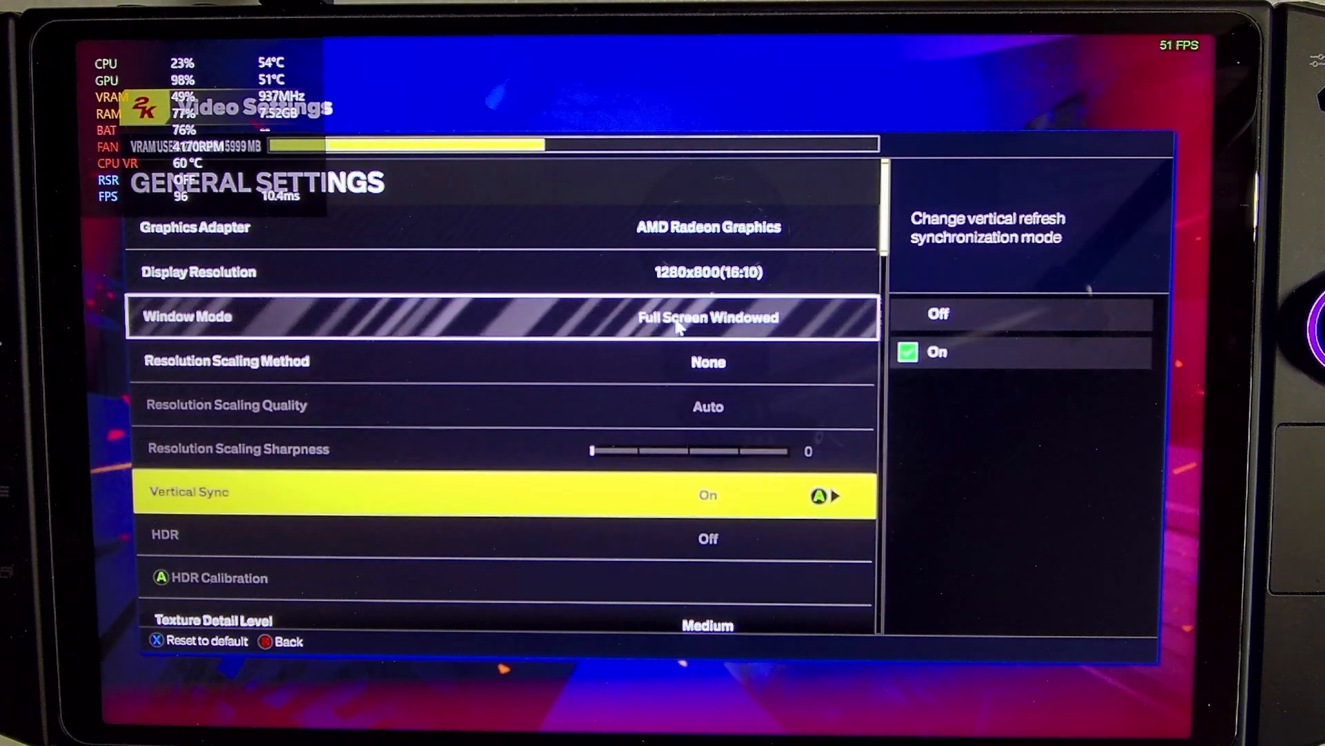
pyautogui.scroll(-3)
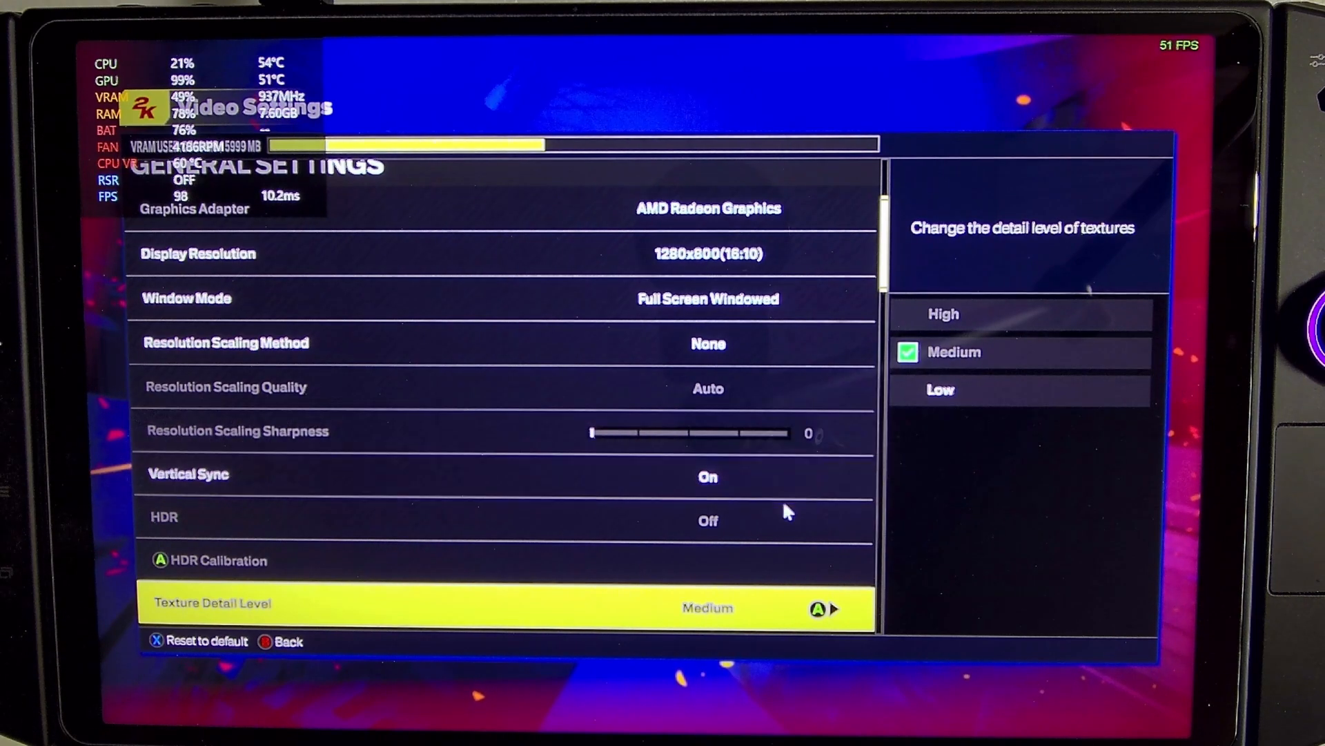
pyautogui.scroll(-3)
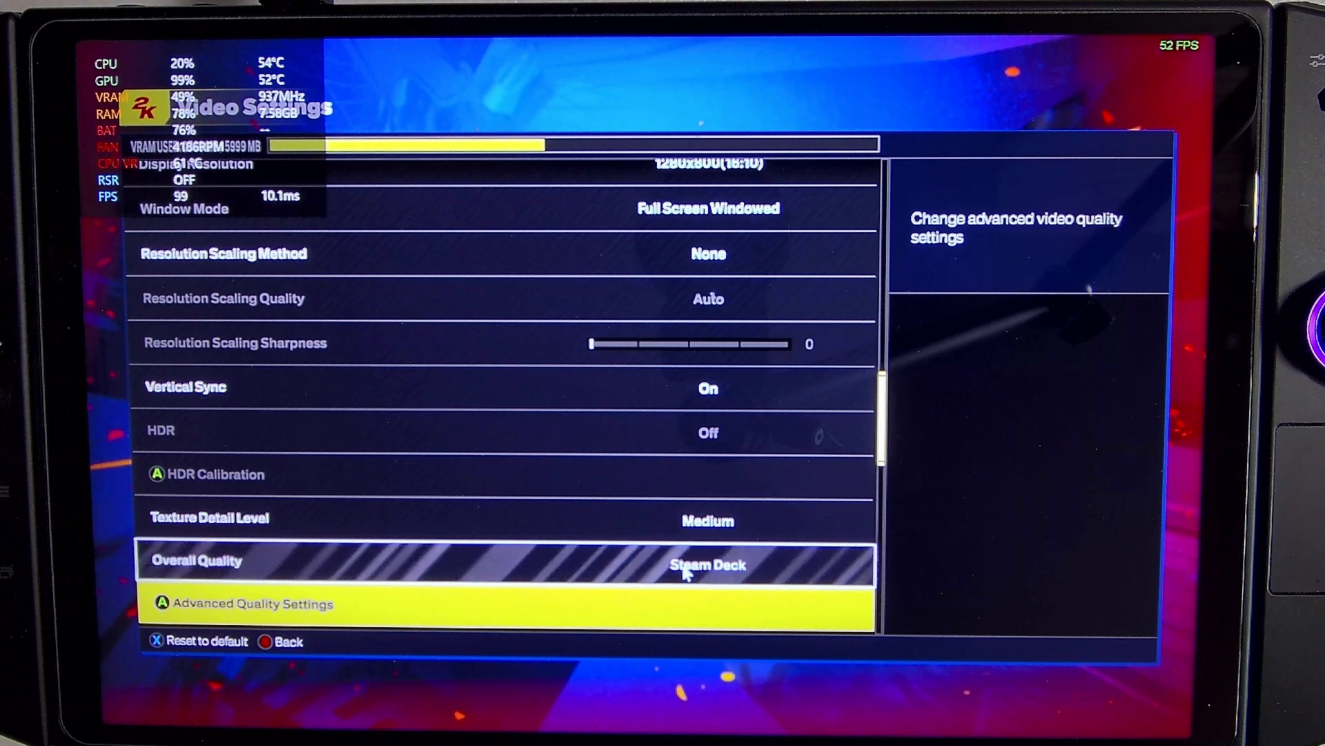
pyautogui.press('up')
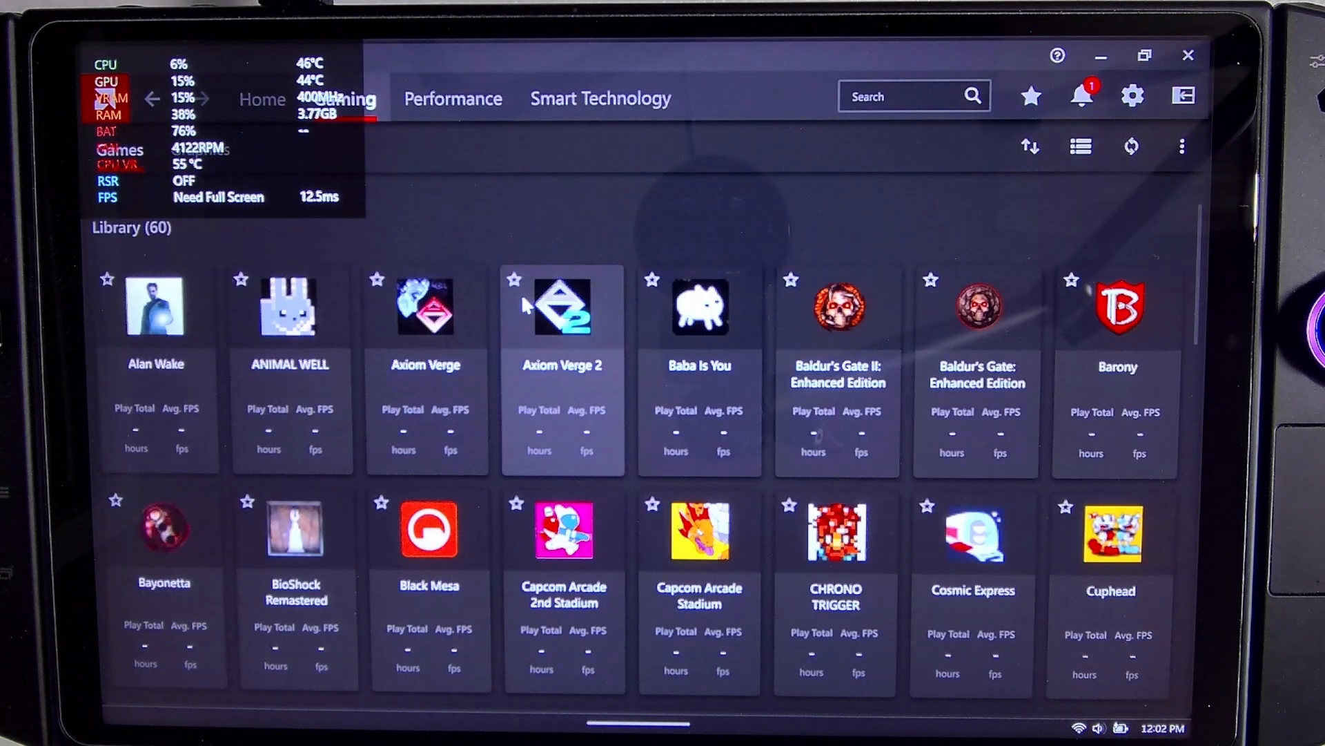
# - Scroll the Gaming Library to the NBA 2K25 tile
pyautogui.scroll(-3)
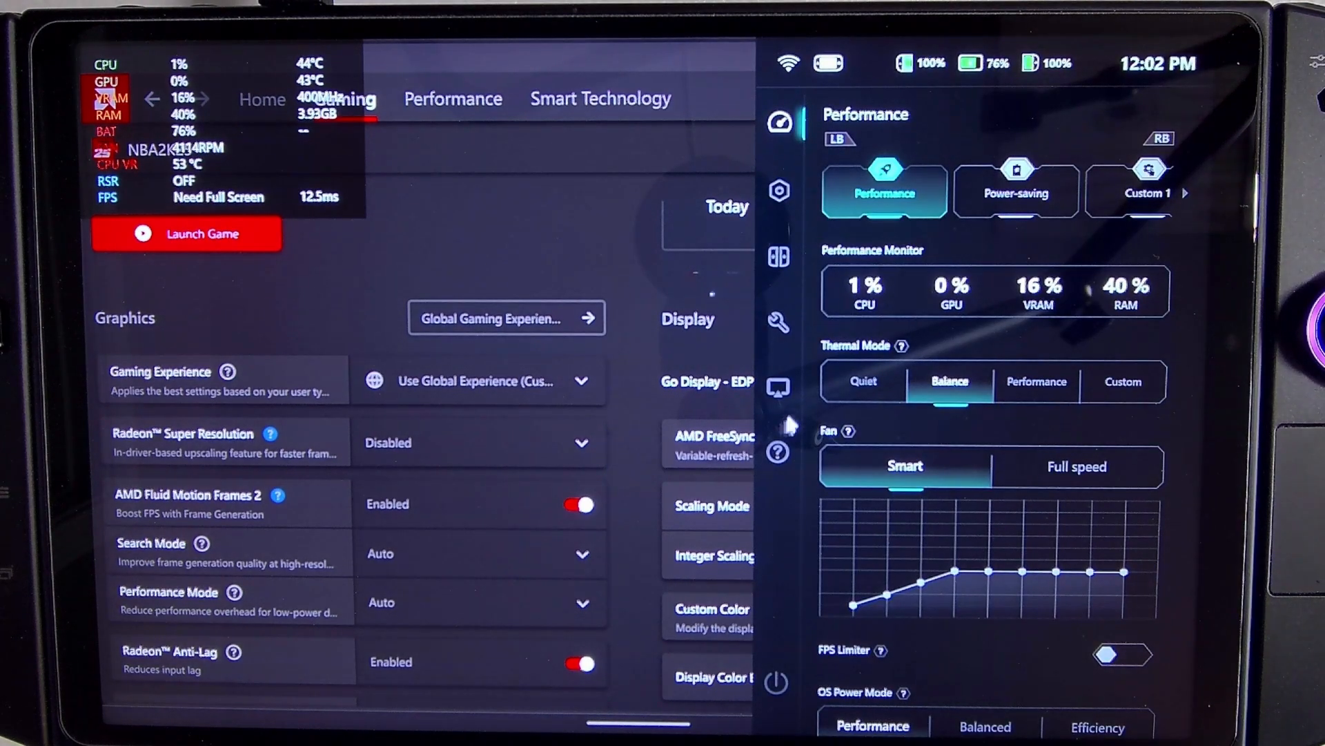
# - Dismiss the Legion Space overlay and set NBA2K25's Gaming Experience to HYPR-RX
pyautogui.click(1037, 381)
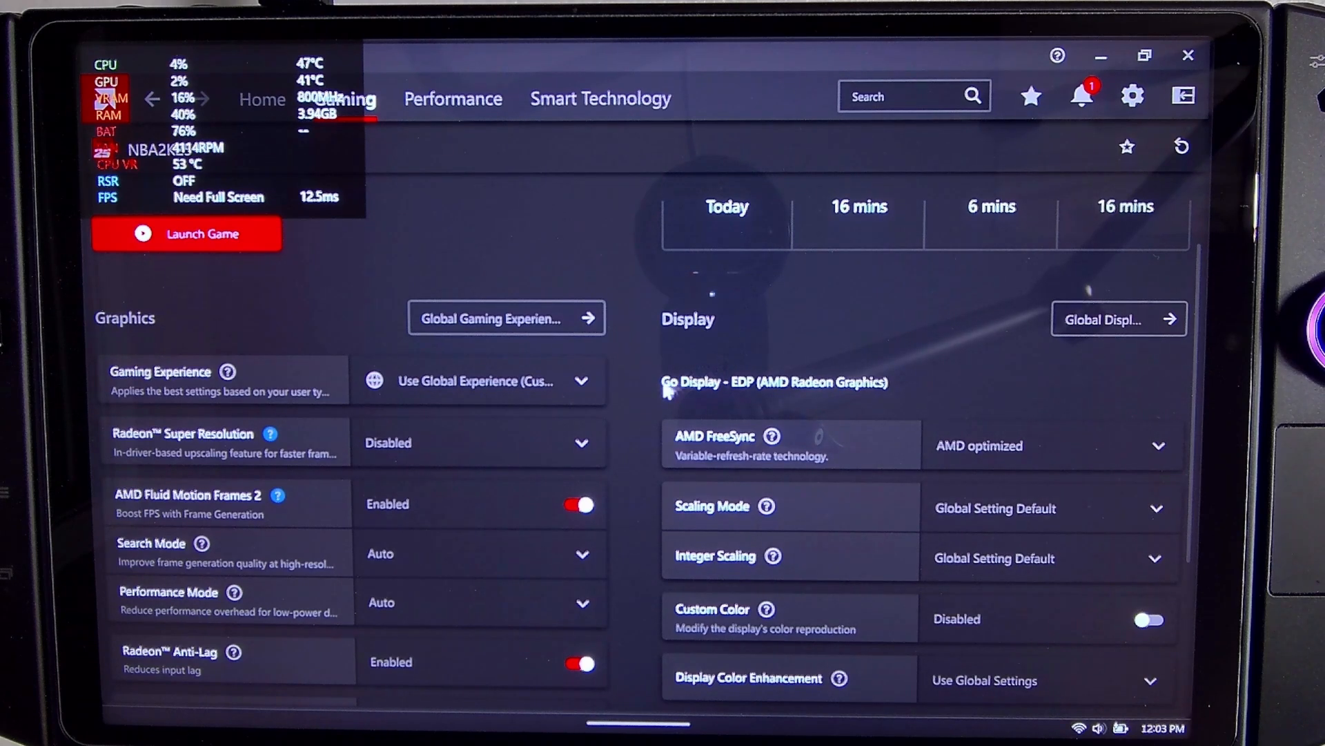
pyautogui.click(582, 381)
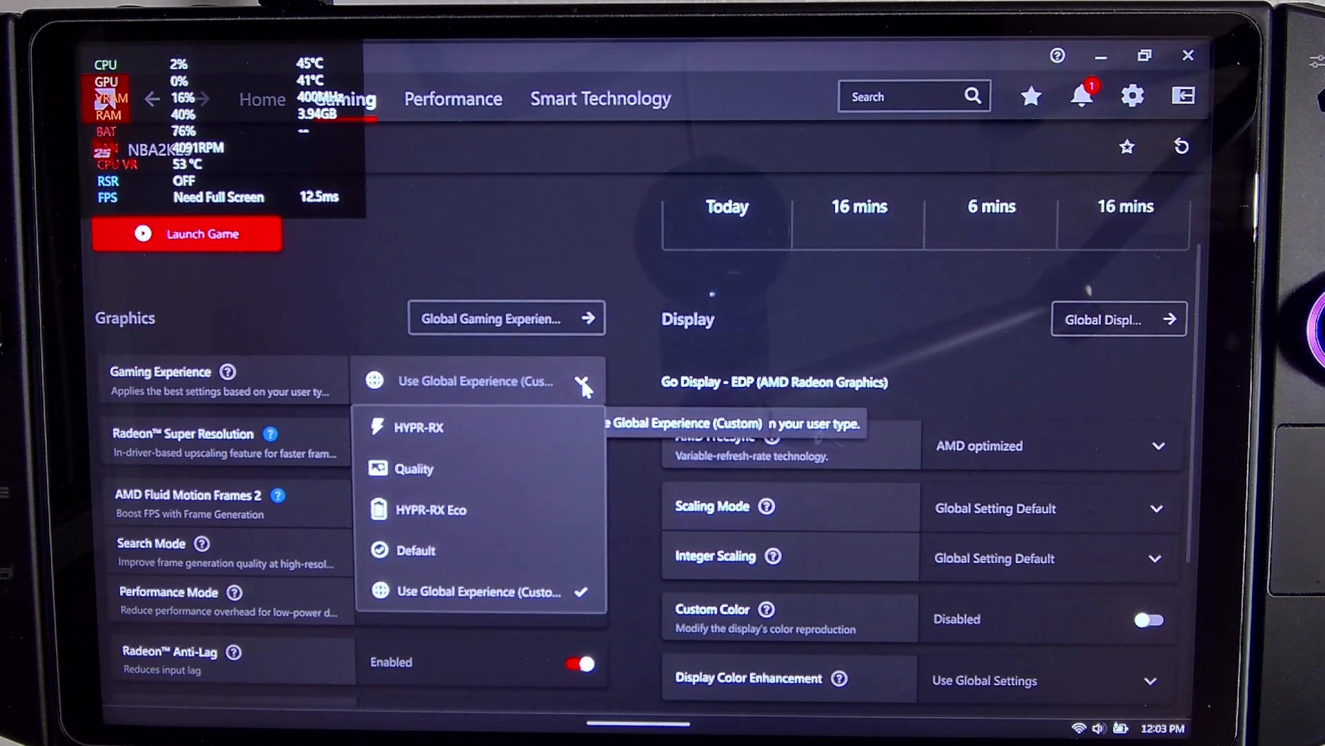
pyautogui.click(418, 427)
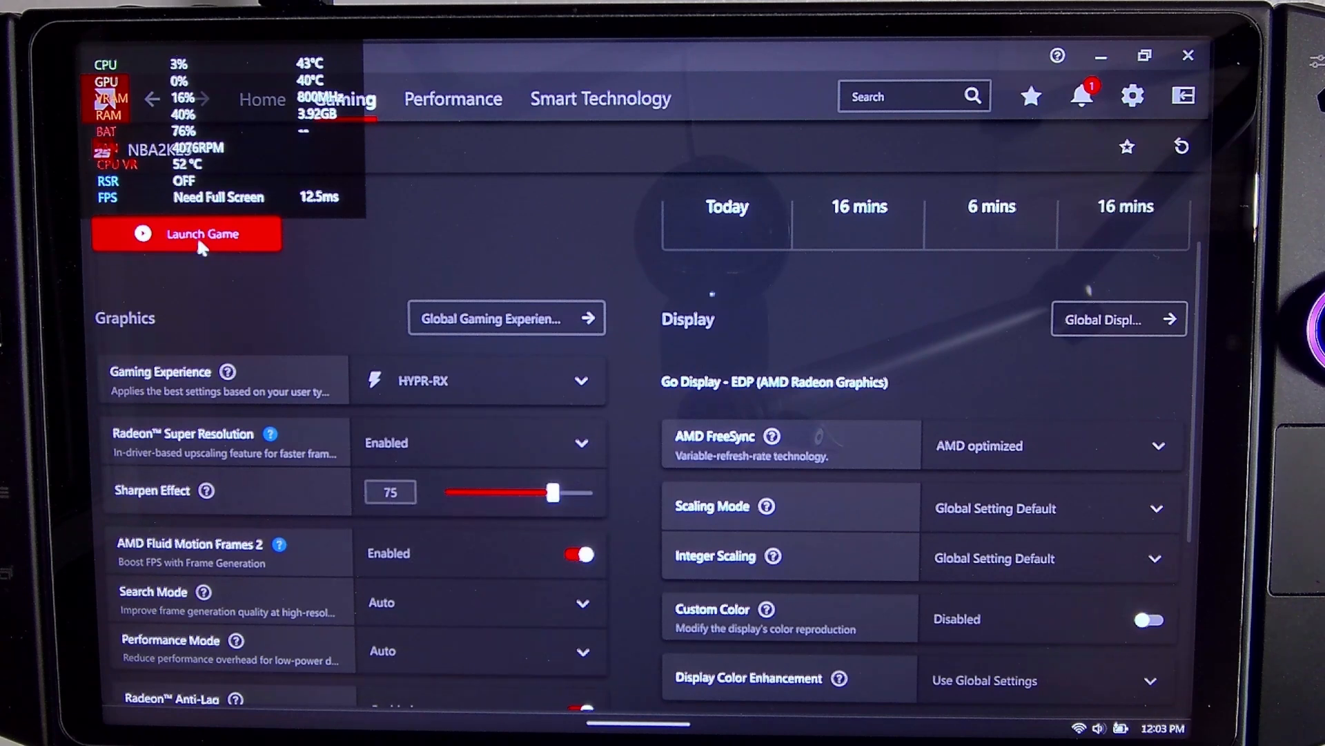
# - Launch NBA 2K25, dismiss What's New and choose 1920x1200 (16:10) as the display resolution
pyautogui.click(201, 234)
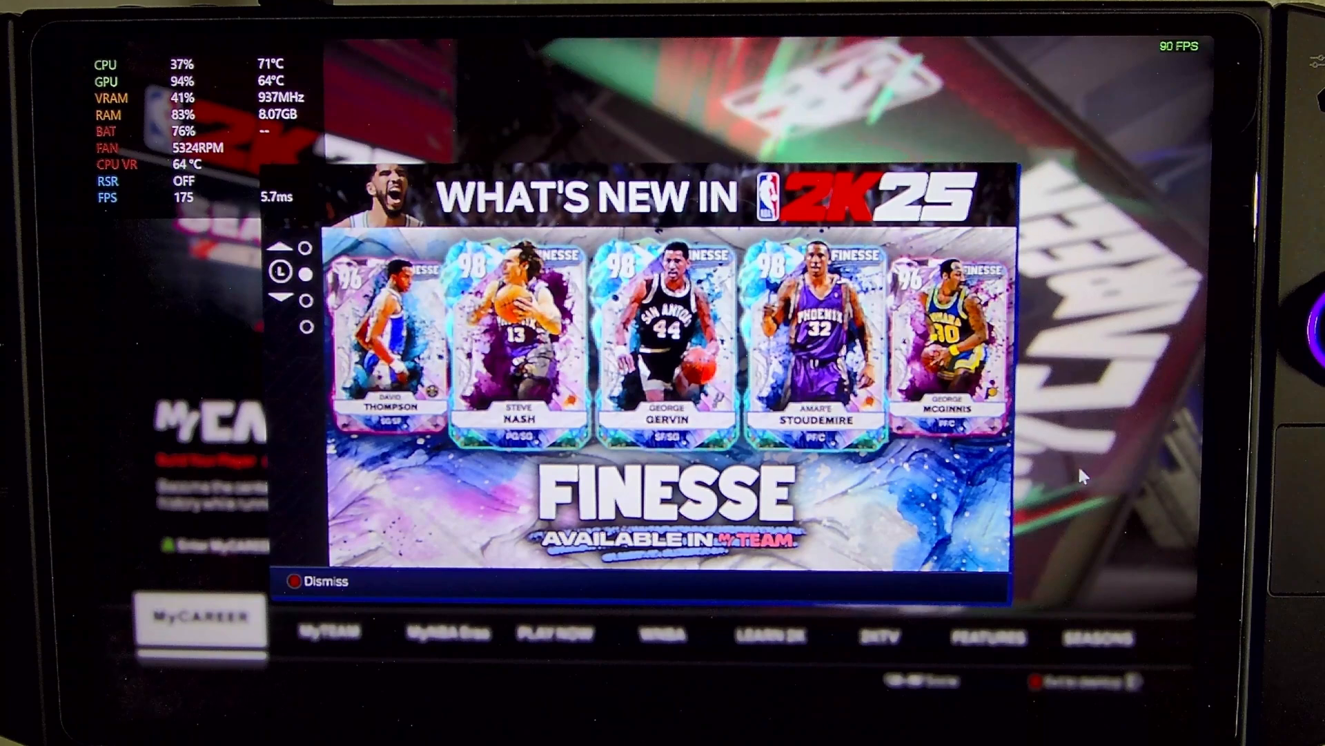
pyautogui.click(320, 581)
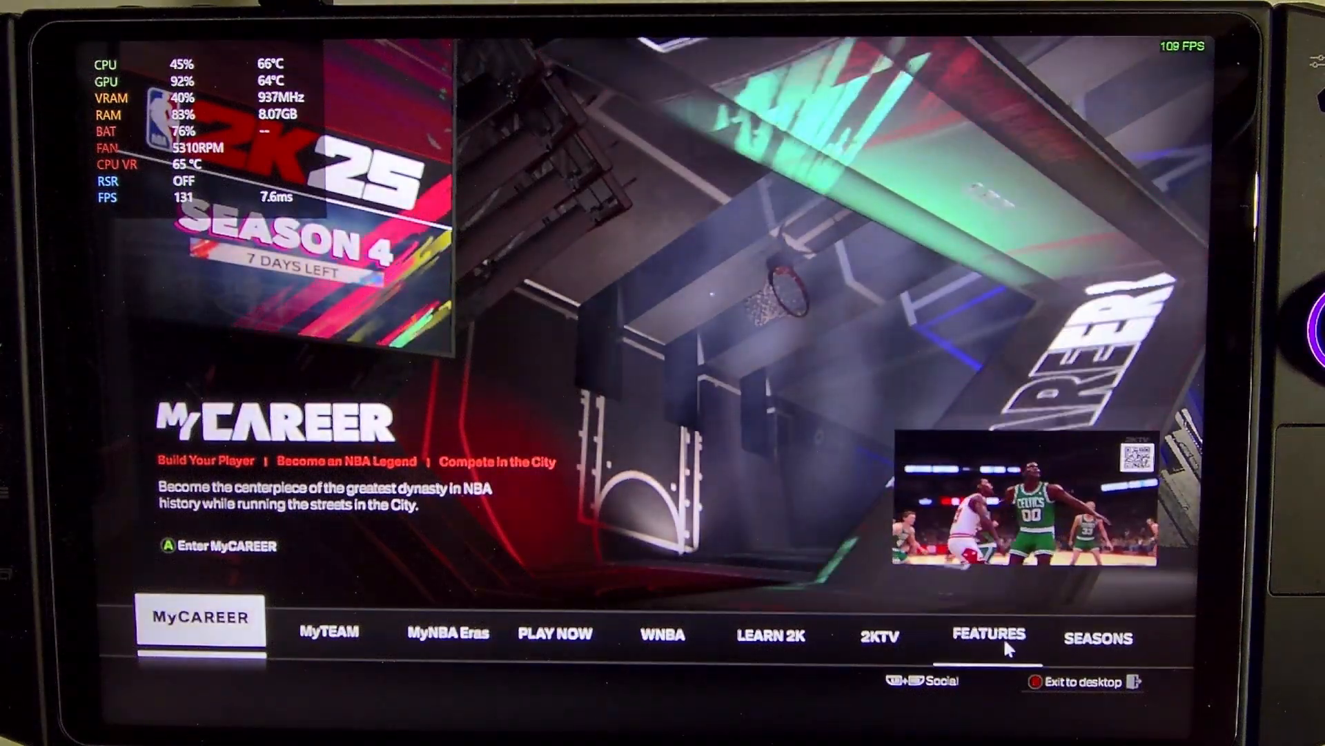
pyautogui.click(987, 633)
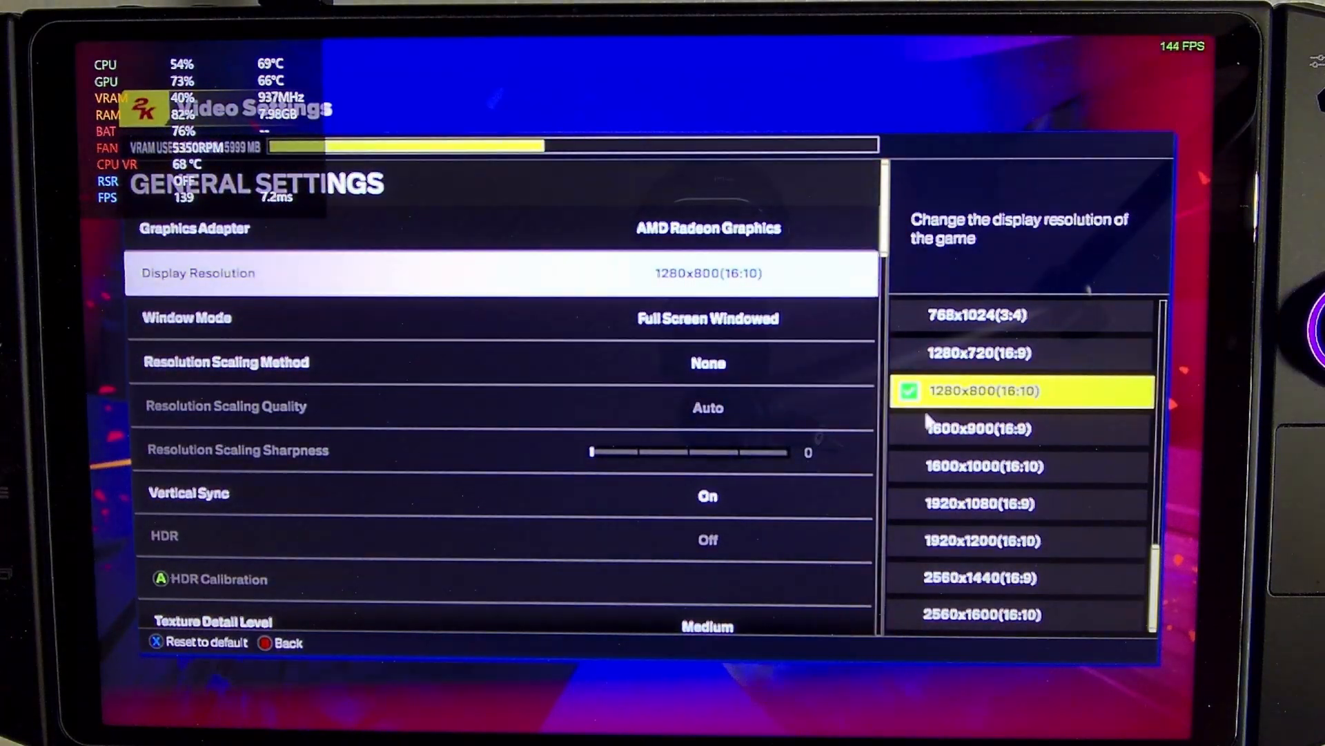
pyautogui.click(980, 541)
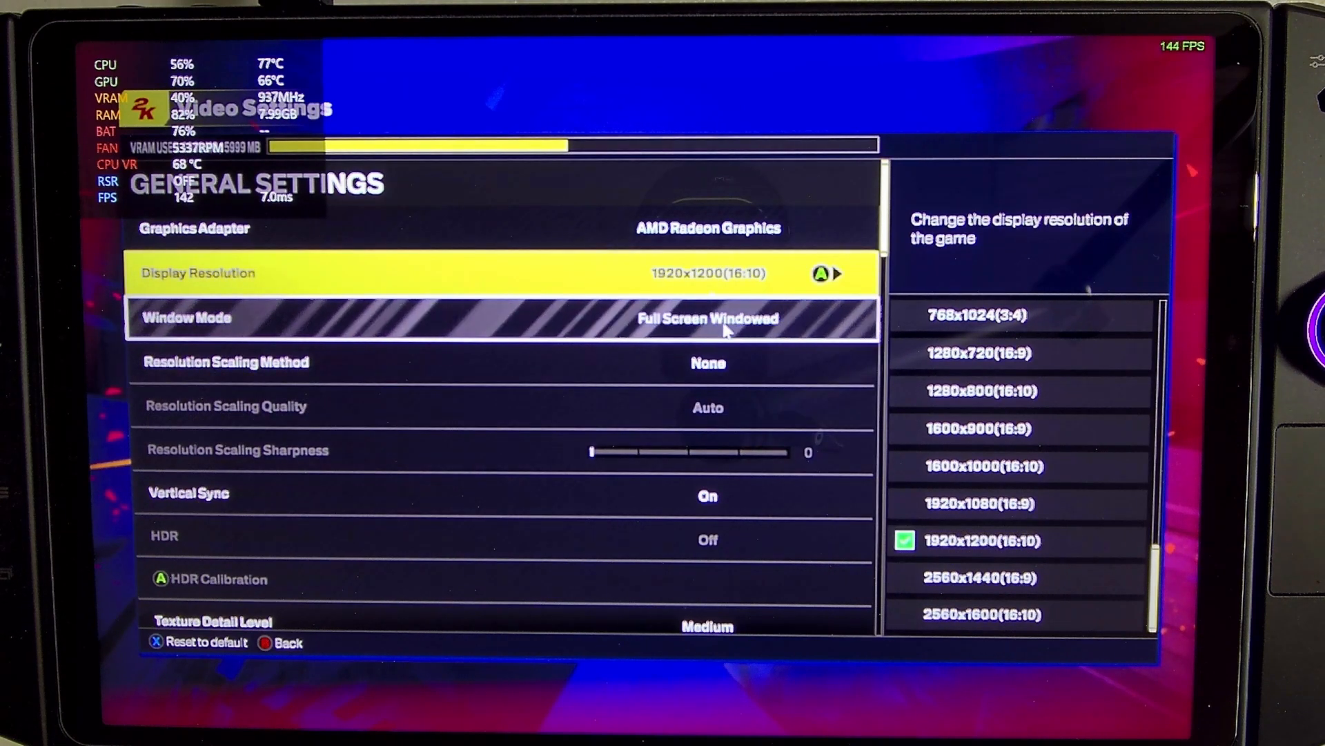
pyautogui.press('Up')
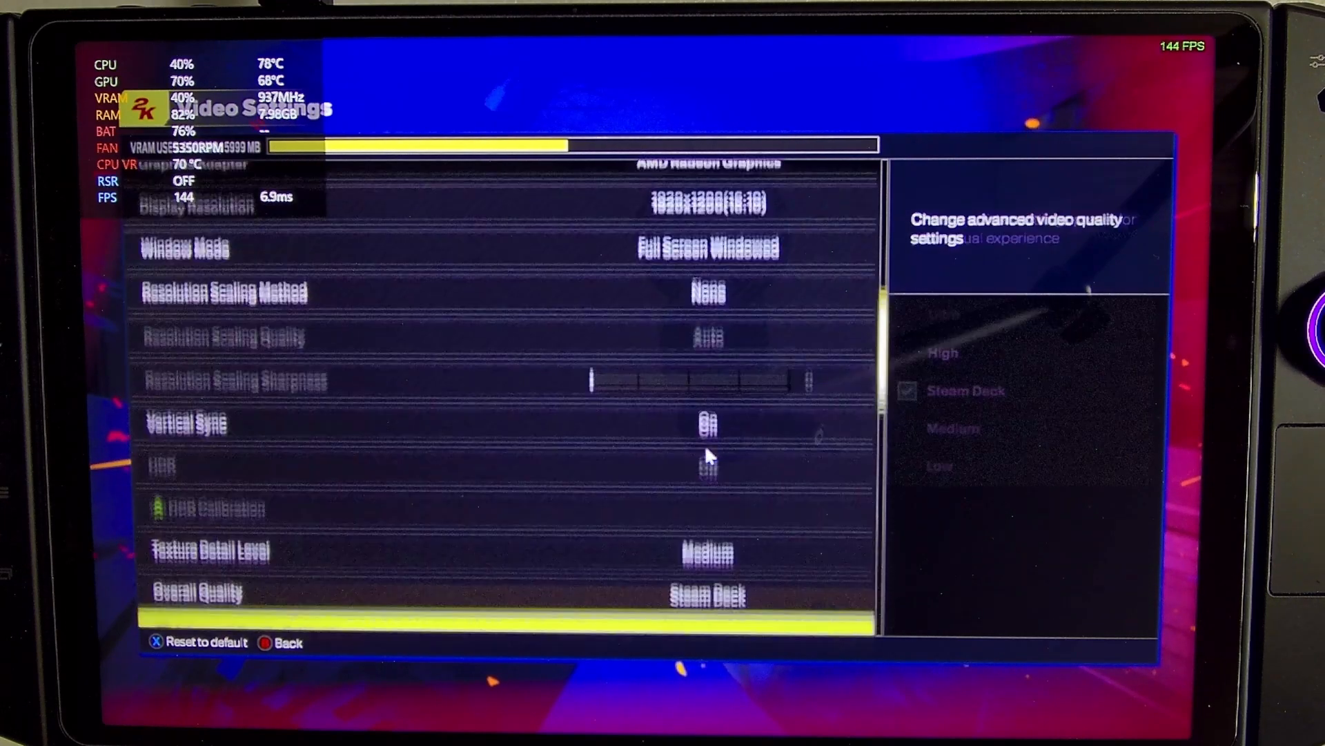
# - Confirm the resolution change and move back through Video Settings toward the main menu
pyautogui.scroll(-3)
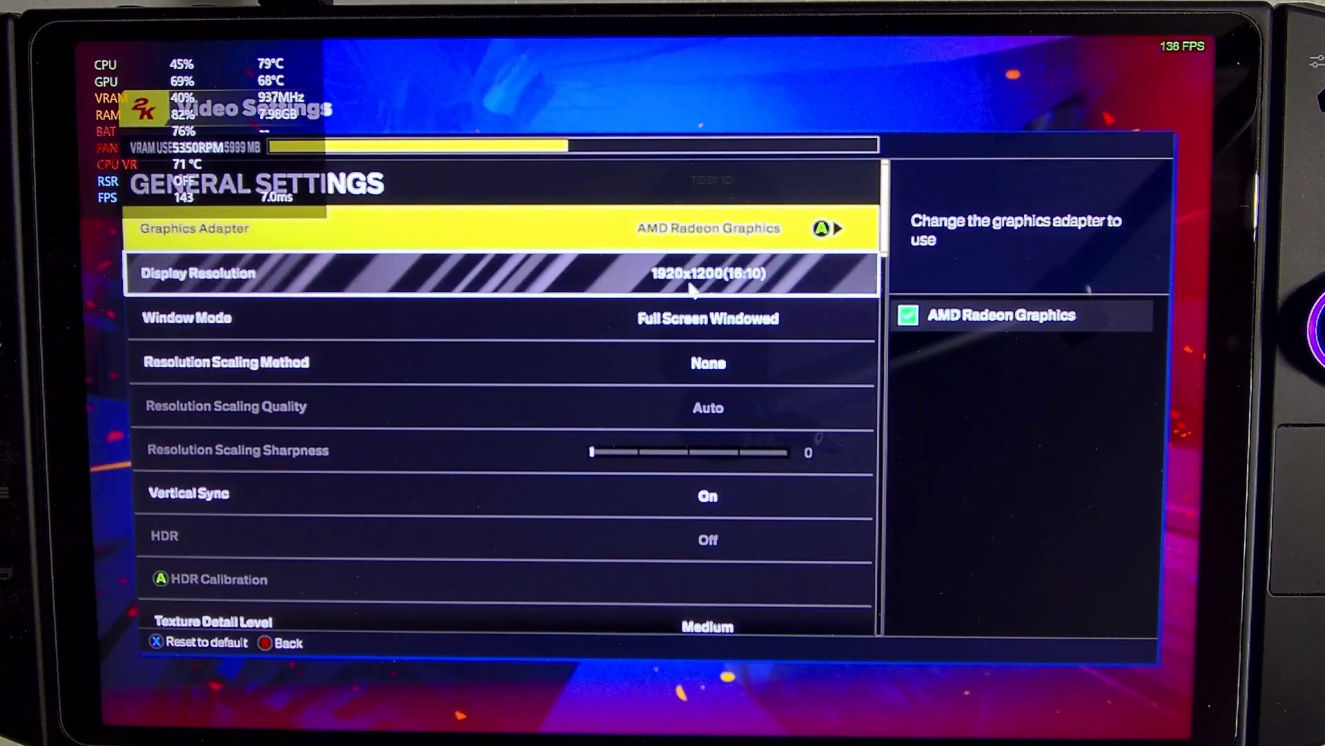
pyautogui.press('down')
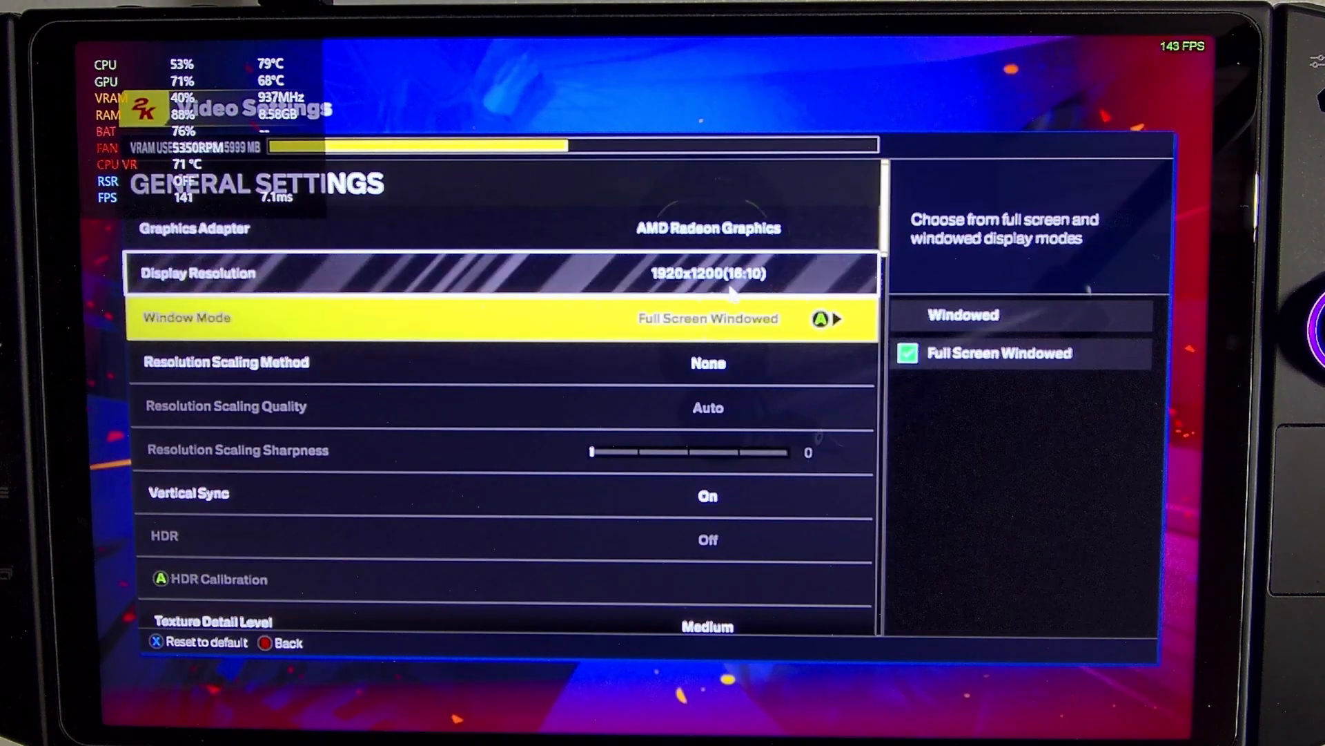
pyautogui.press('down')
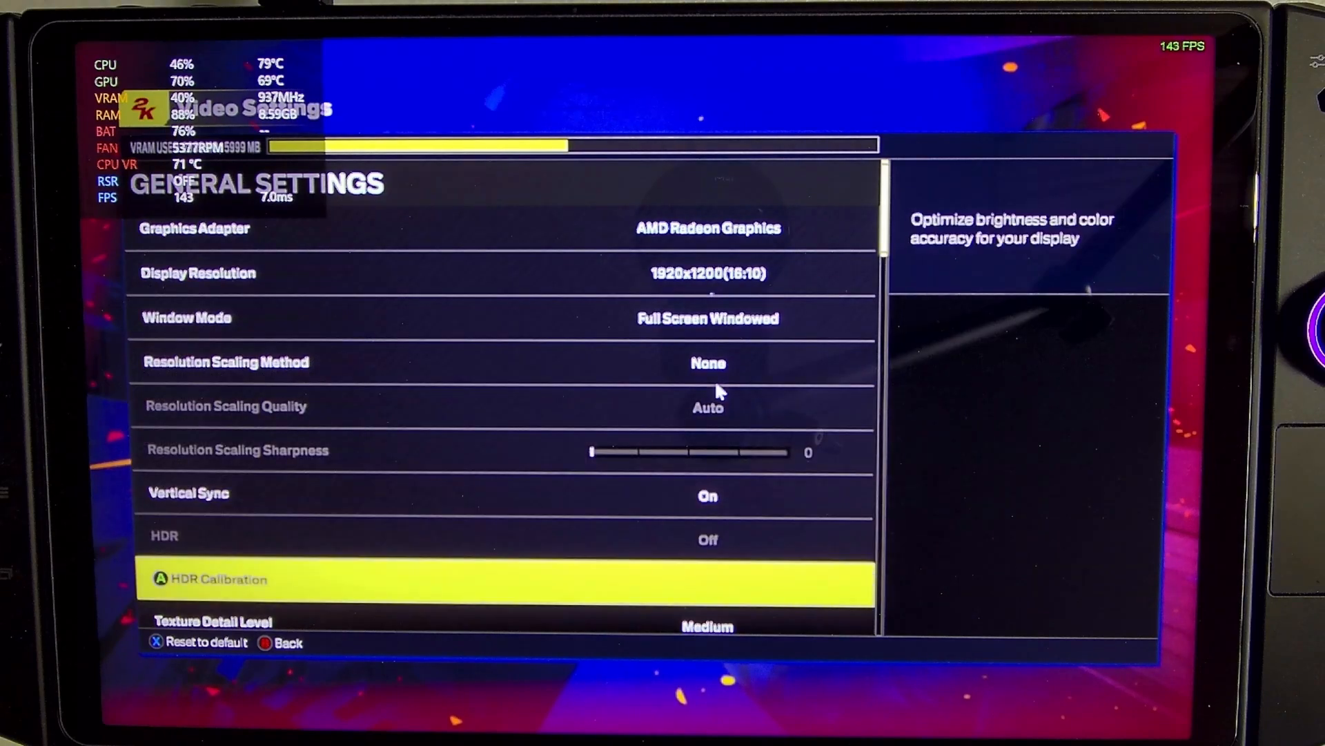
pyautogui.scroll(-3)
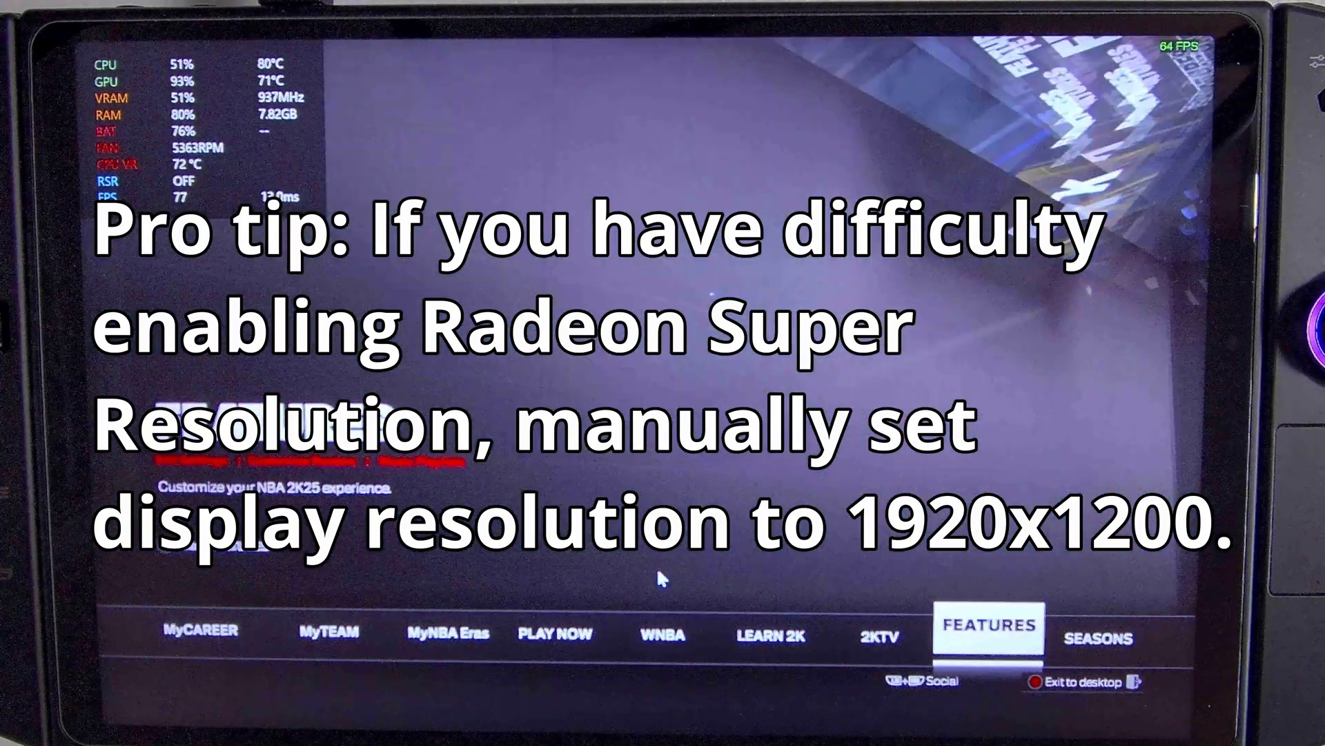
# - Back out to the main menu and open the PLAY NOW submenu of game modes
pyautogui.click(1090, 682)
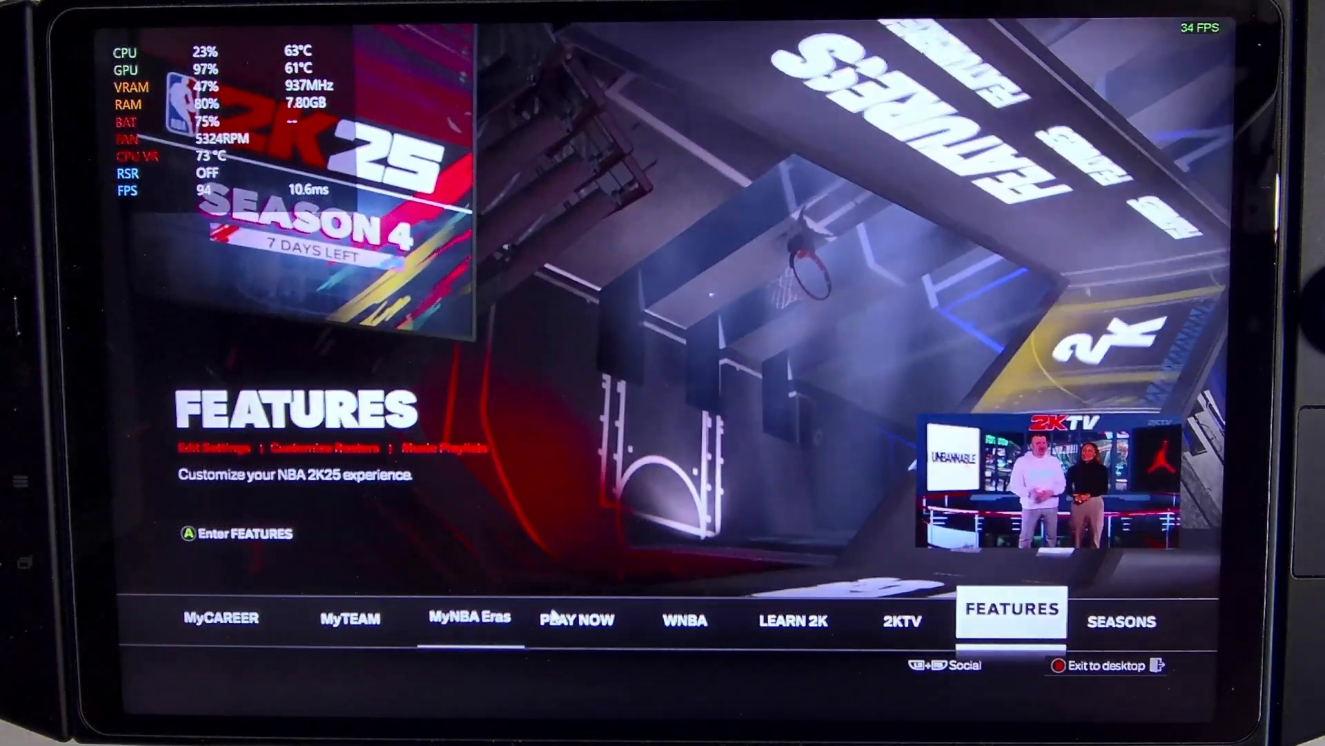
pyautogui.click(578, 619)
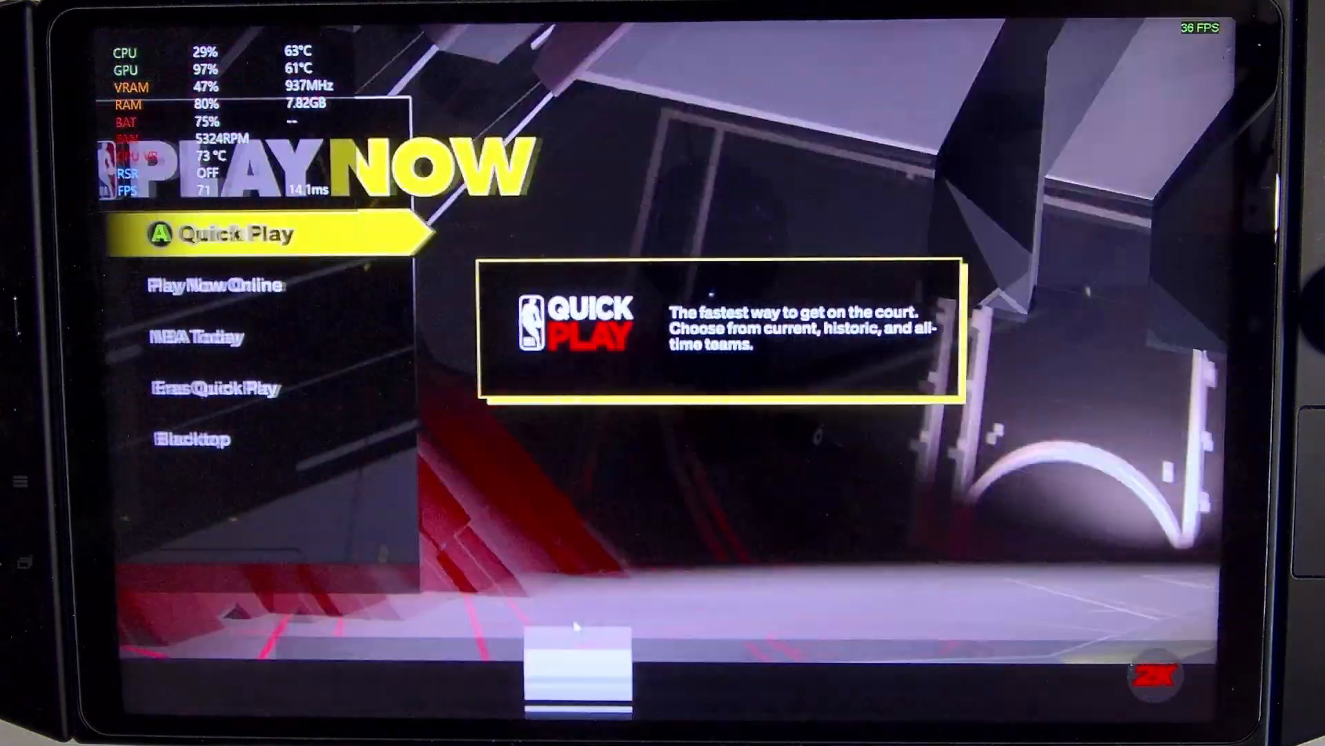